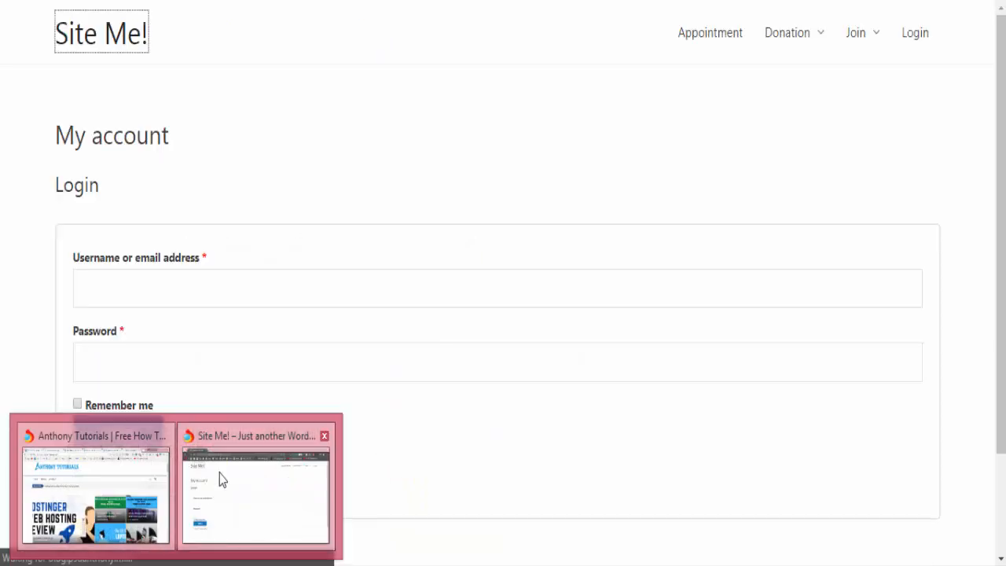
# Log in to the site account via the Login link in the site menu
pyautogui.click(255, 488)
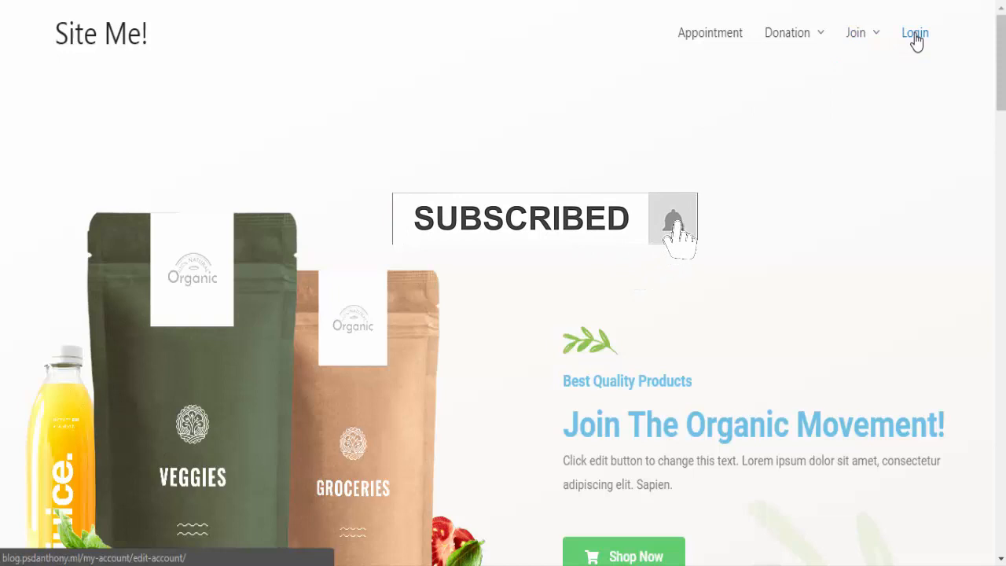
pyautogui.click(915, 33)
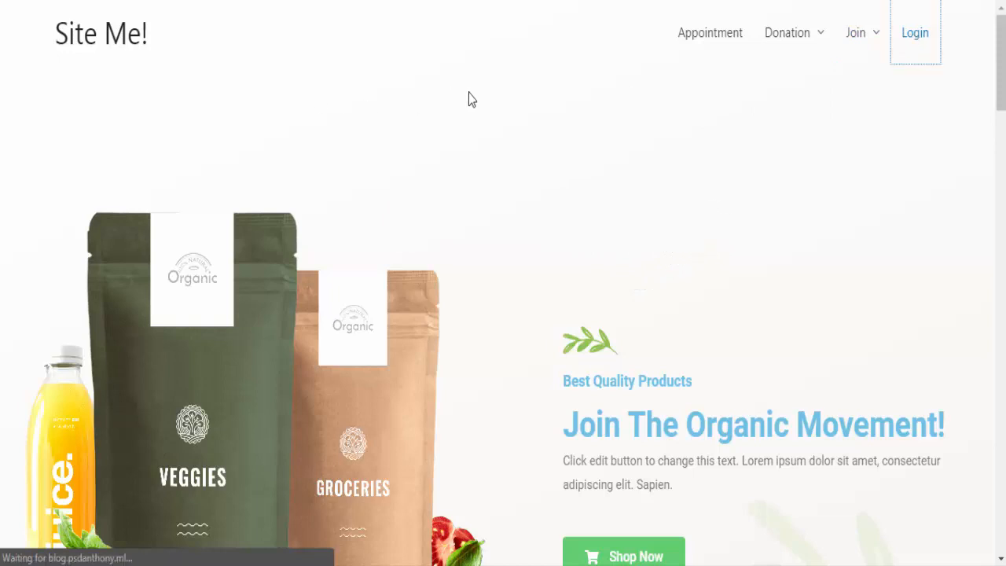
pyautogui.click(915, 33)
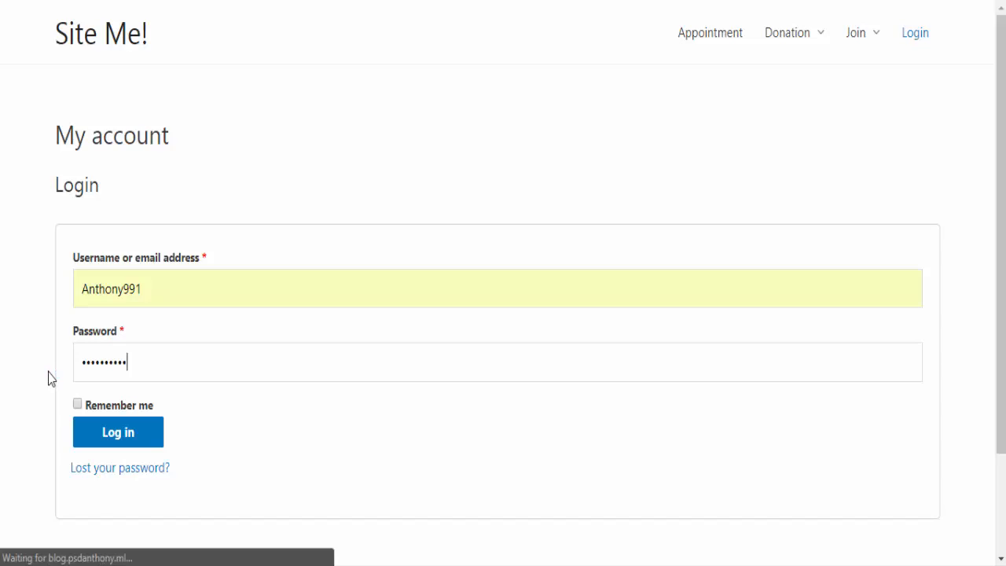
pyautogui.click(118, 431)
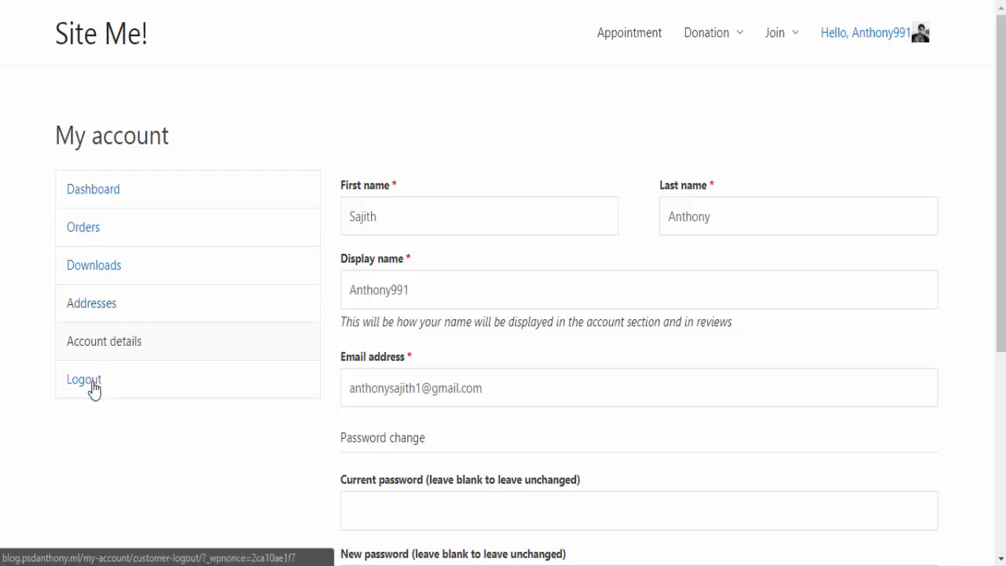
# Log out of the site account from the My account page
pyautogui.click(84, 379)
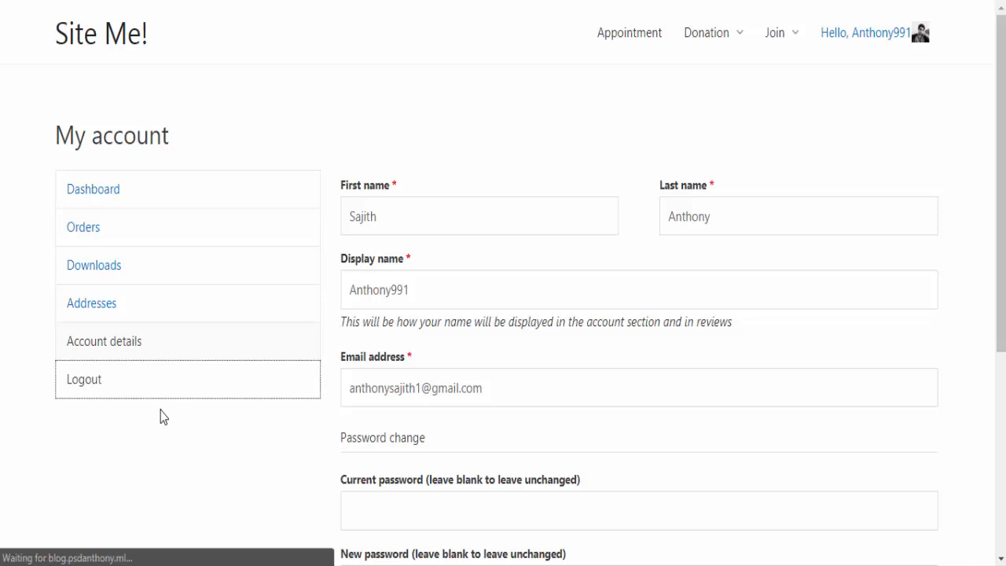
pyautogui.click(83, 379)
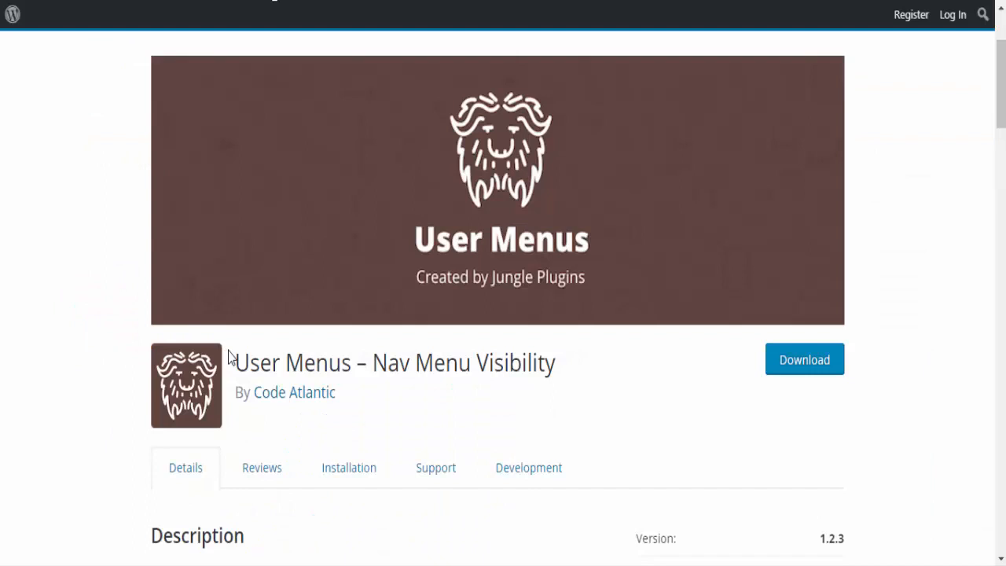
# Select the User Menus plugin's name and review its description and feature list
pyautogui.moveTo(233, 362); pyautogui.dragTo(501, 362)
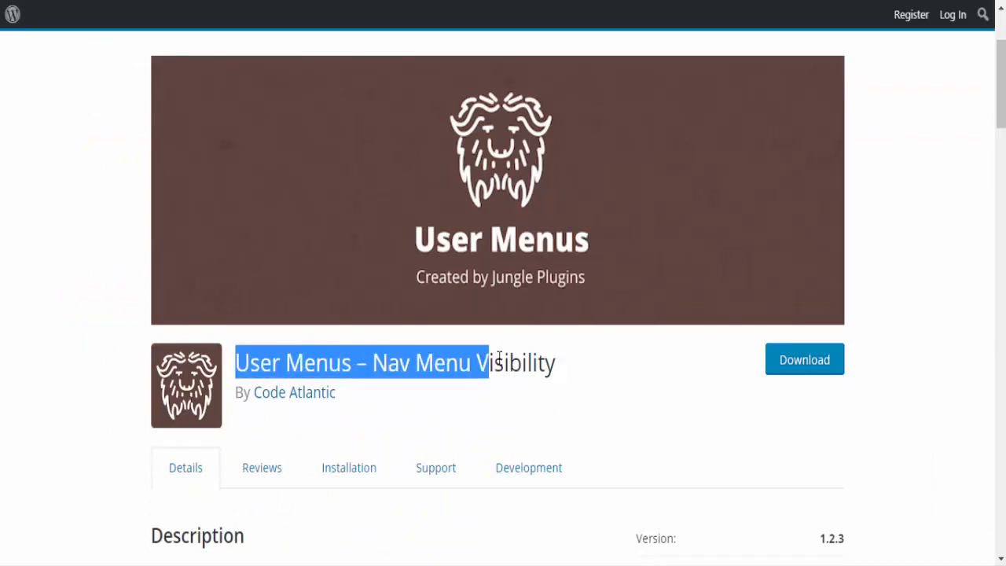
pyautogui.scroll(-3)
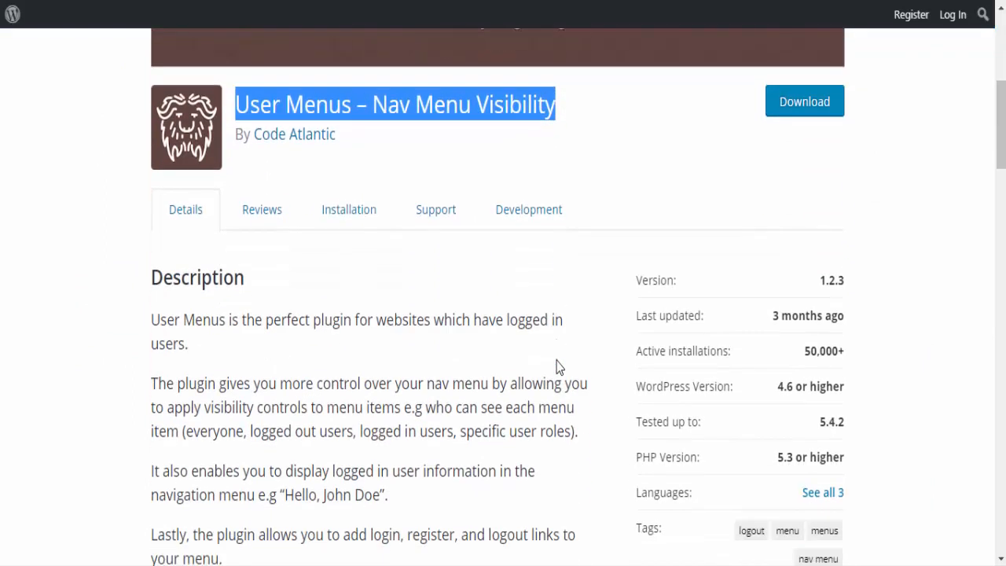
pyautogui.scroll(-3)
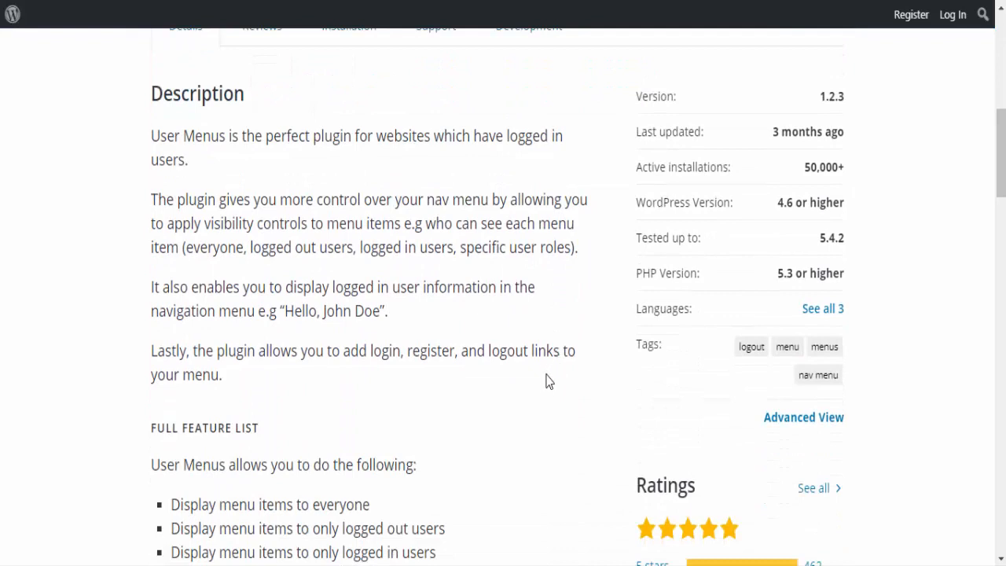
pyautogui.moveTo(526, 419)
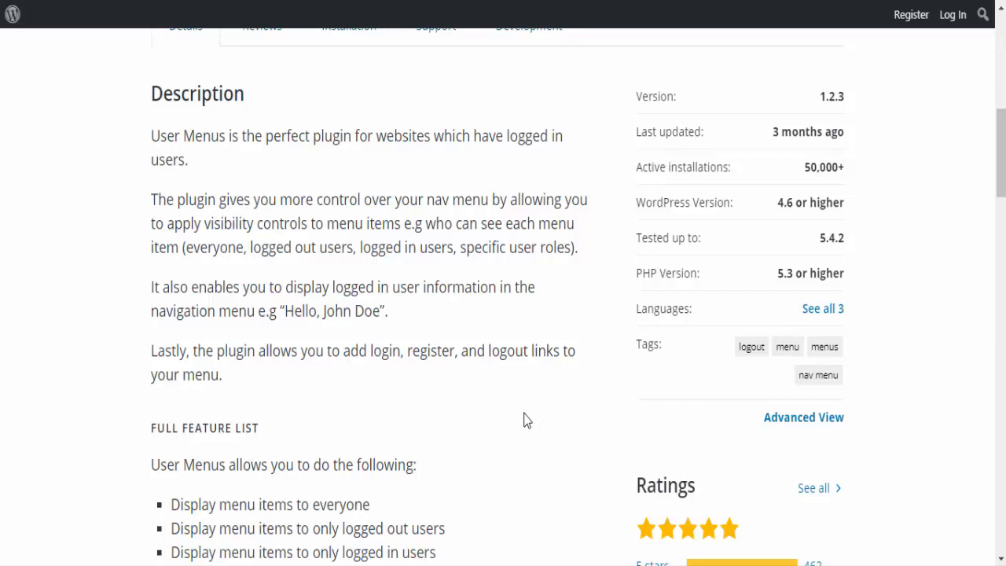
pyautogui.moveTo(469, 447)
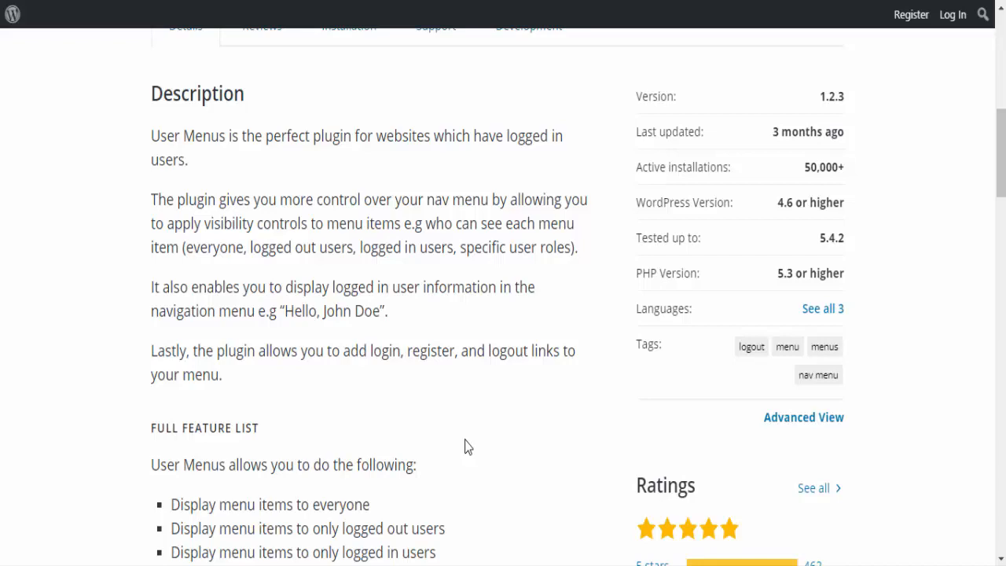
pyautogui.moveTo(483, 439)
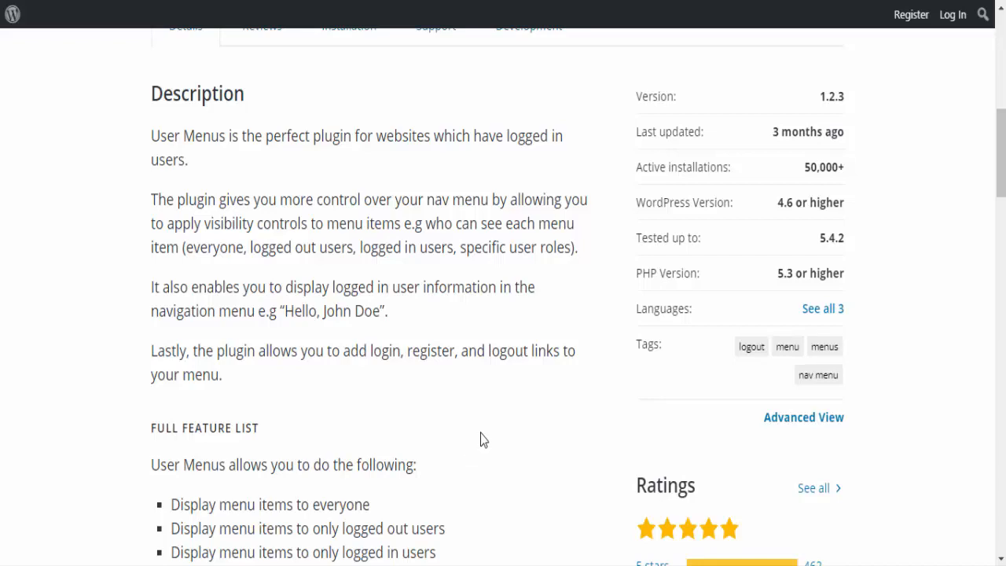
pyautogui.scroll(-3)
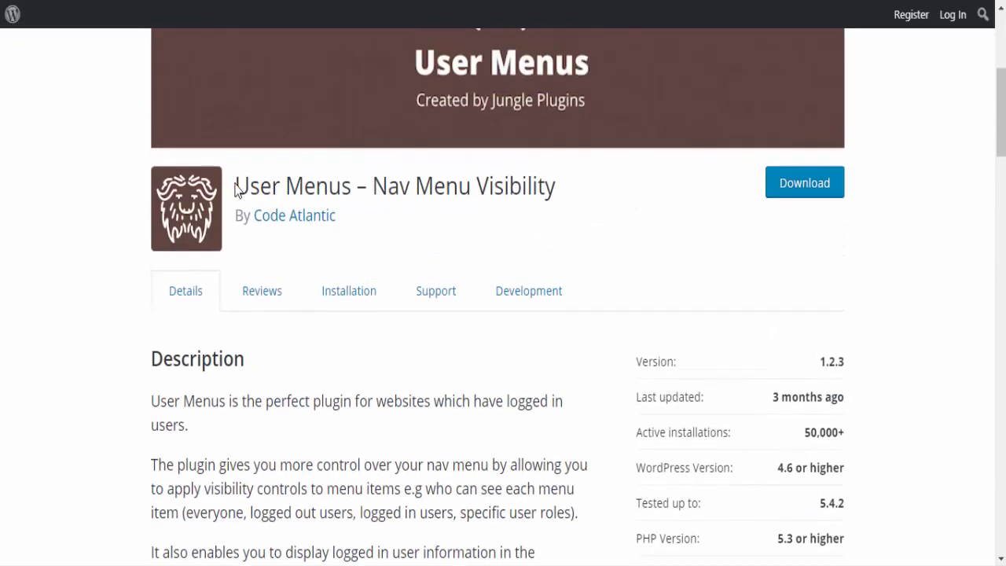
pyautogui.rightClick(292, 186)
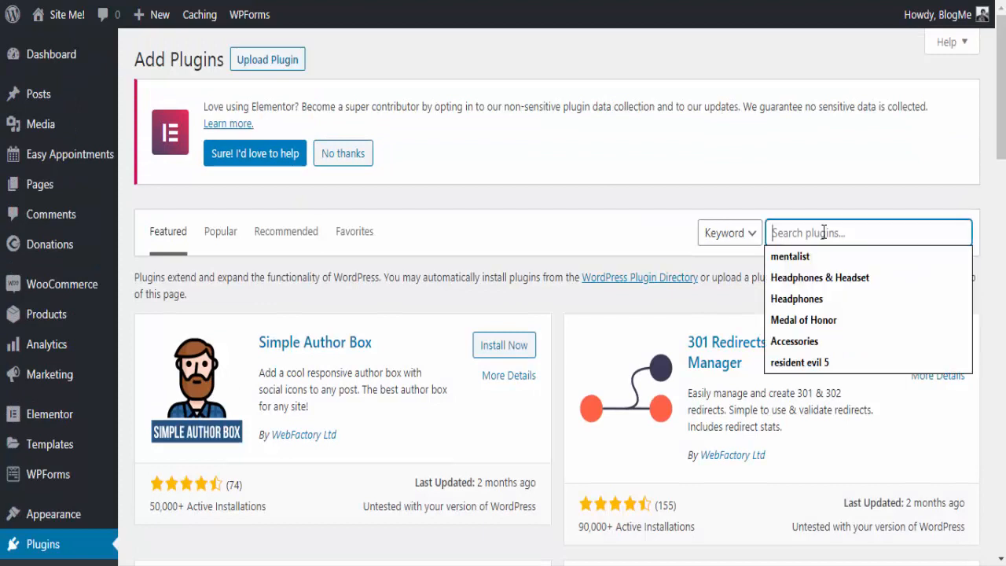
# Search Add Plugins for 'User Menus' and install the User Menus plugin
pyautogui.rightClick(865, 233)
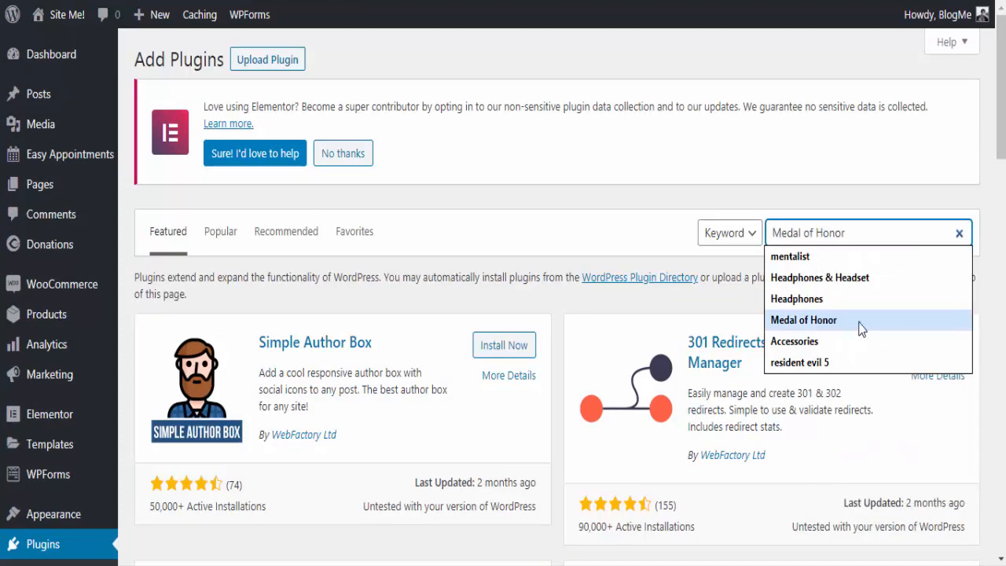
pyautogui.write('User Menus')
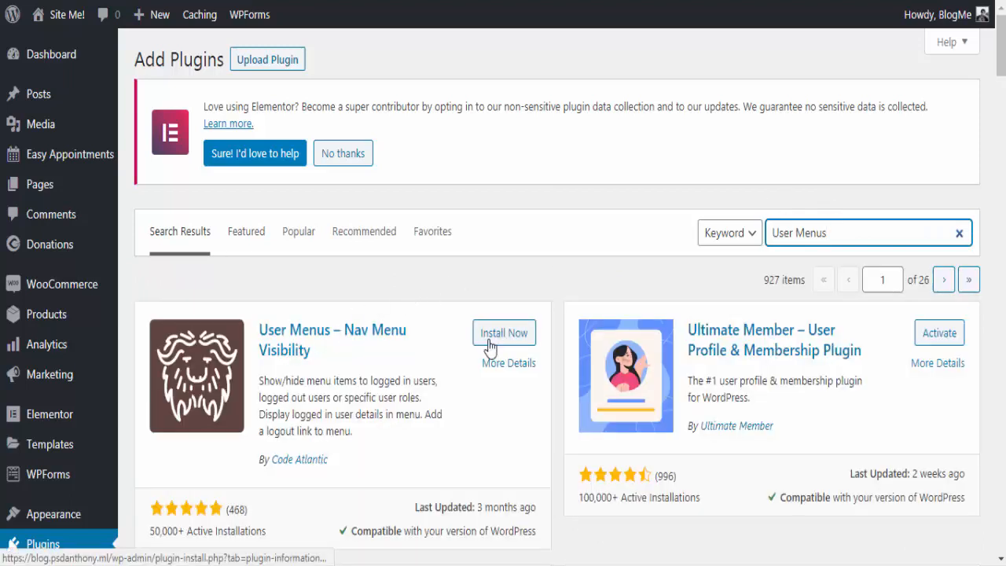
pyautogui.click(504, 334)
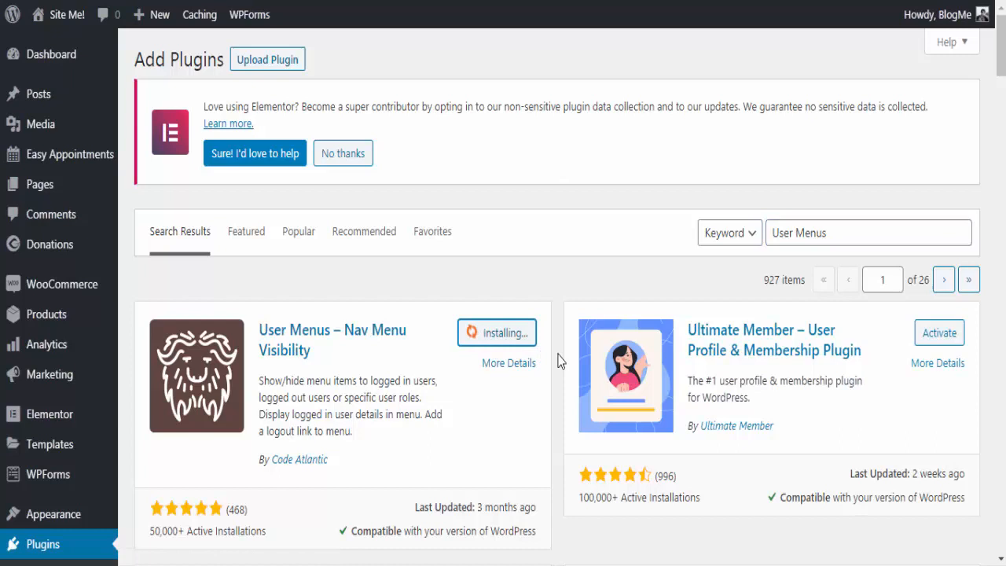
pyautogui.scroll(-3)
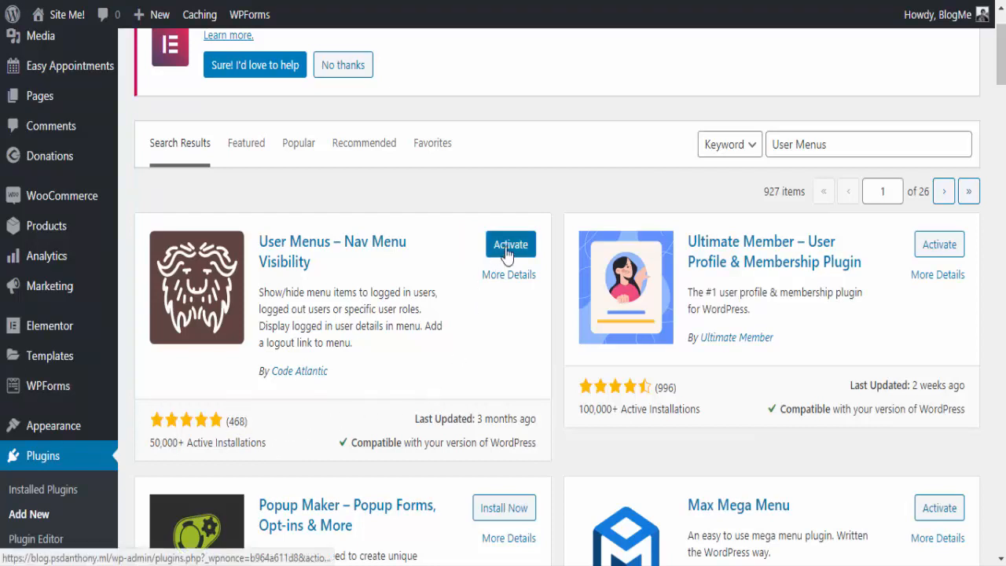
# Activate the User Menus plugin and decline the Freemius tracking opt-in
pyautogui.click(510, 244)
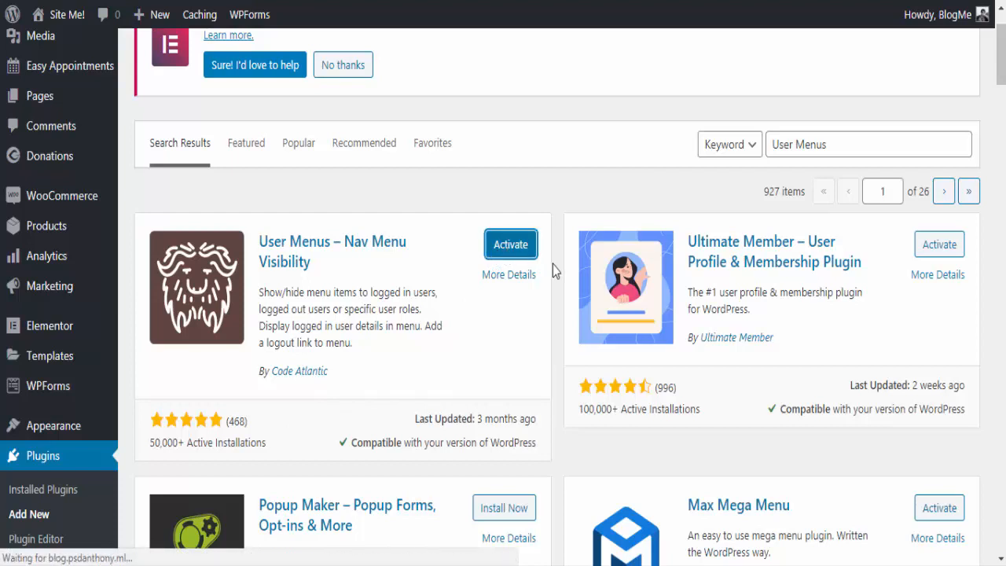
pyautogui.click(510, 244)
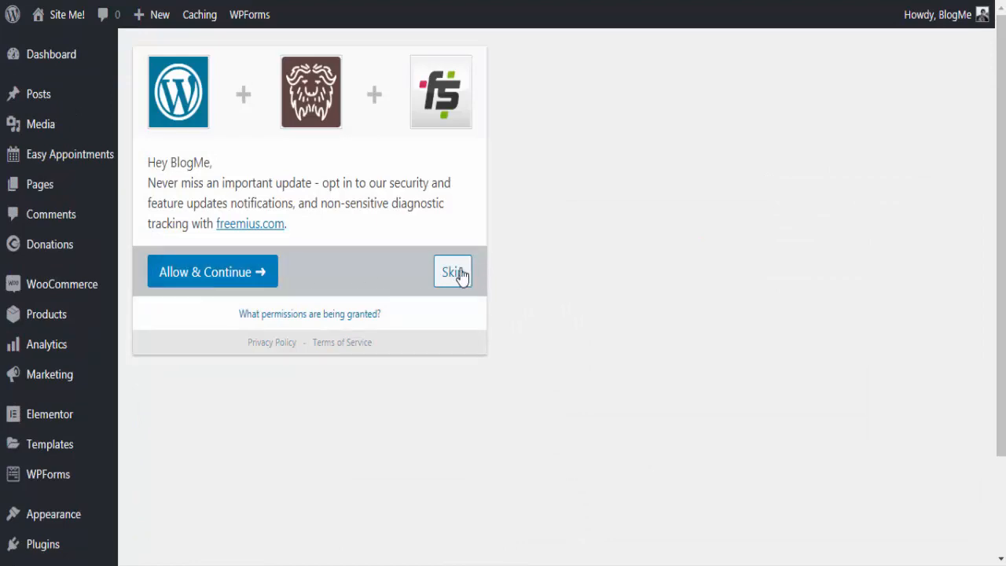
pyautogui.click(453, 271)
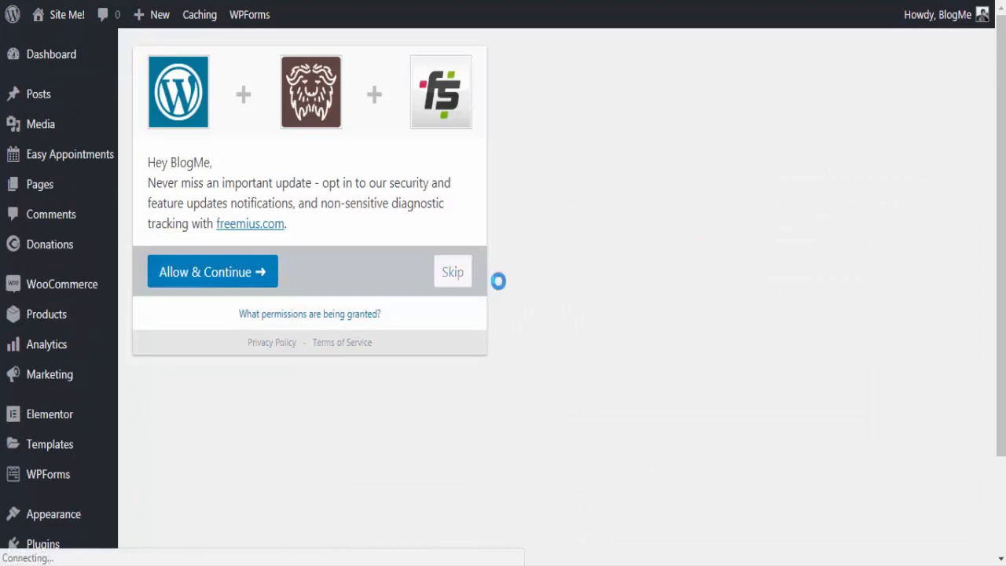
# Go to Appearance > Menus and expand the WooCommerce endpoints panel
pyautogui.click(453, 270)
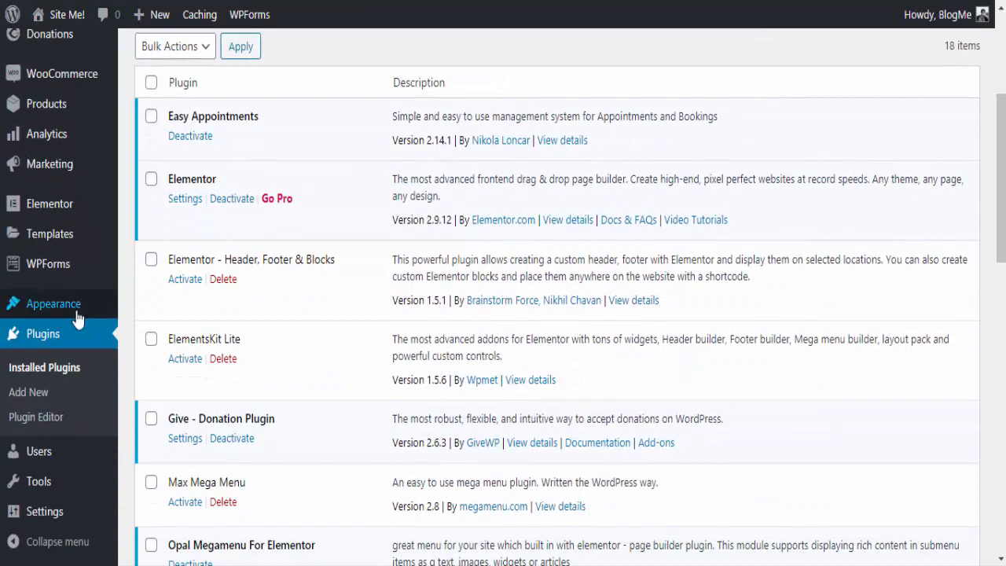
pyautogui.moveTo(53, 304)
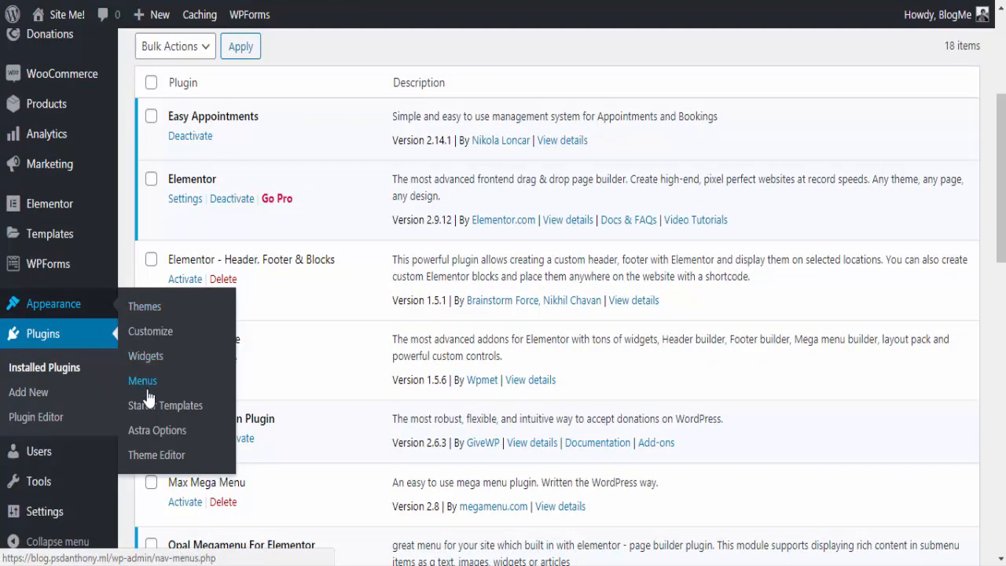
pyautogui.click(142, 381)
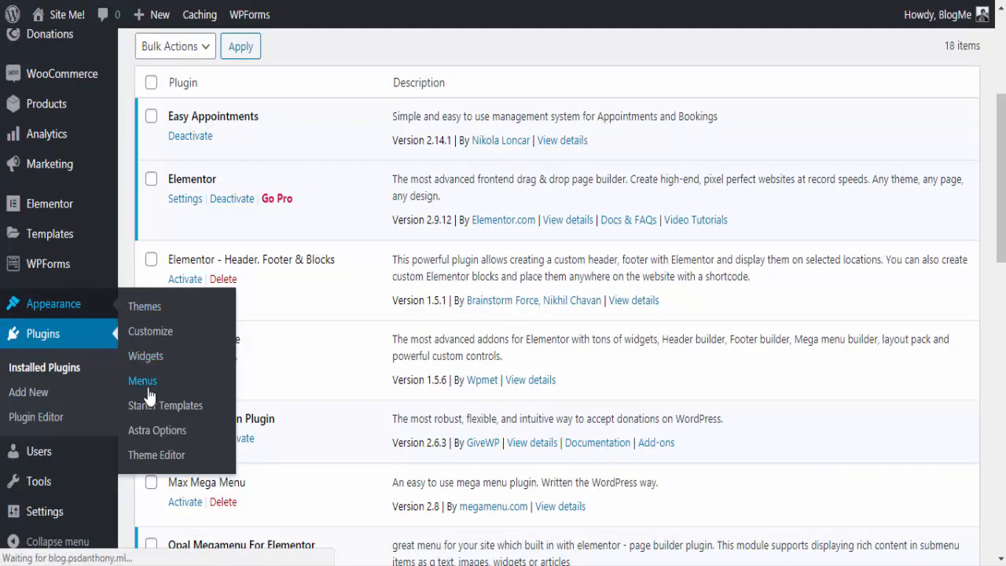
pyautogui.click(141, 381)
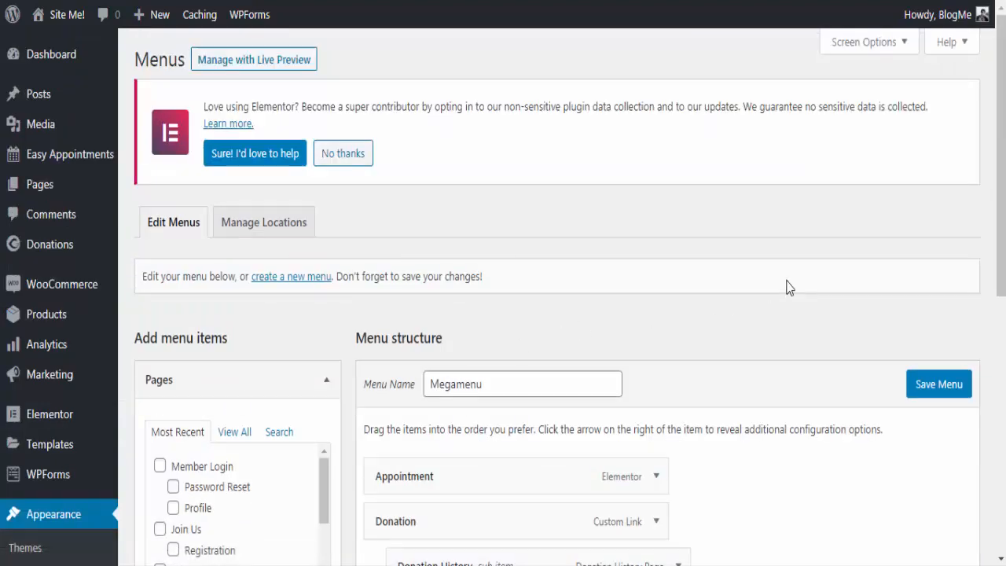
pyautogui.scroll(-3)
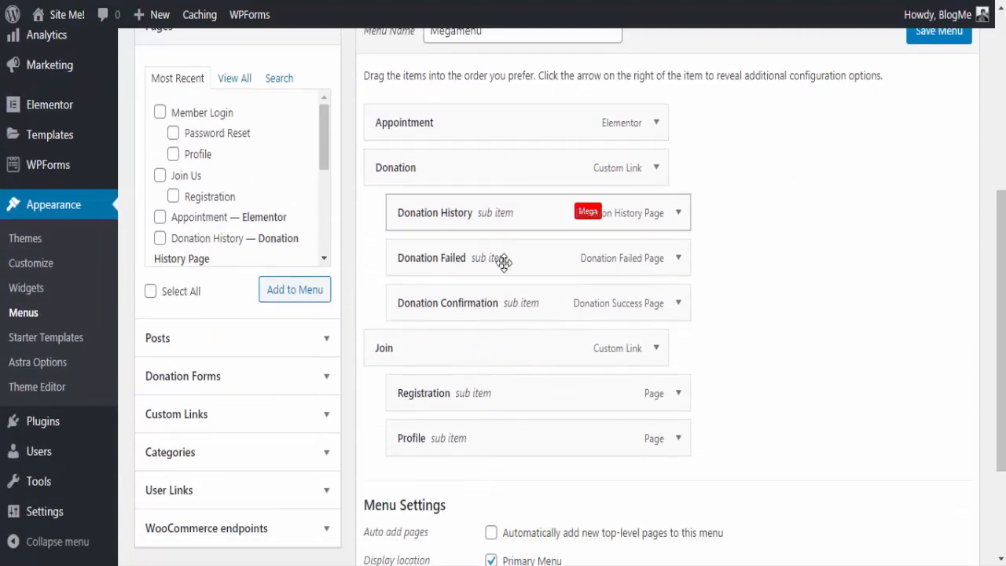
pyautogui.scroll(-3)
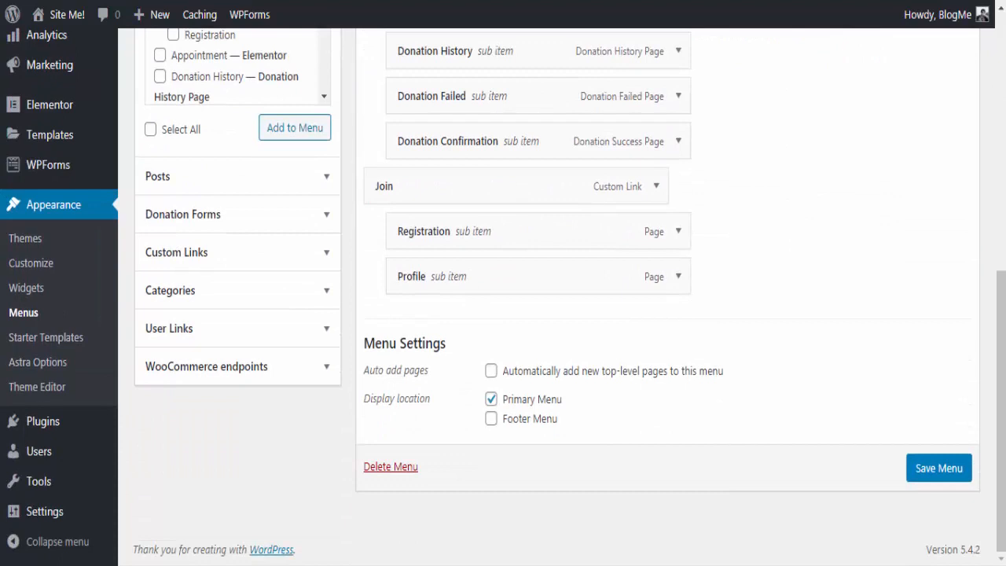
pyautogui.click(69, 14)
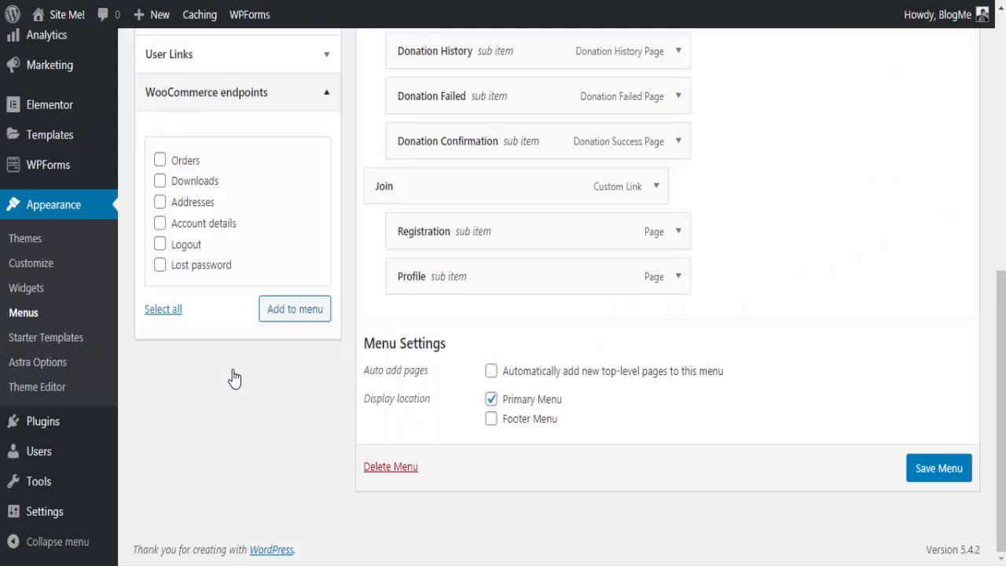
# Add the Account details endpoint to the menu and expand its settings
pyautogui.click(160, 223)
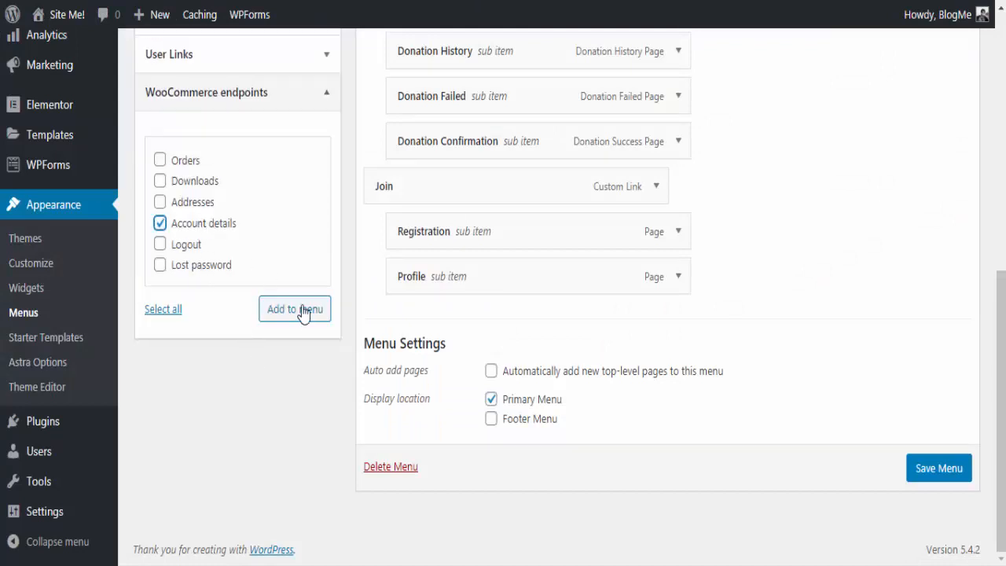
pyautogui.click(296, 308)
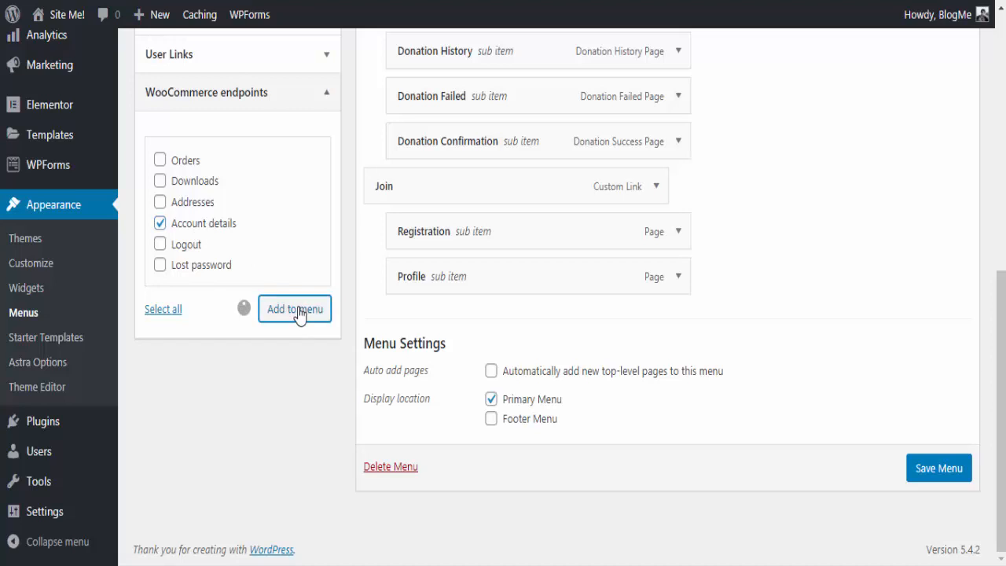
pyautogui.click(295, 309)
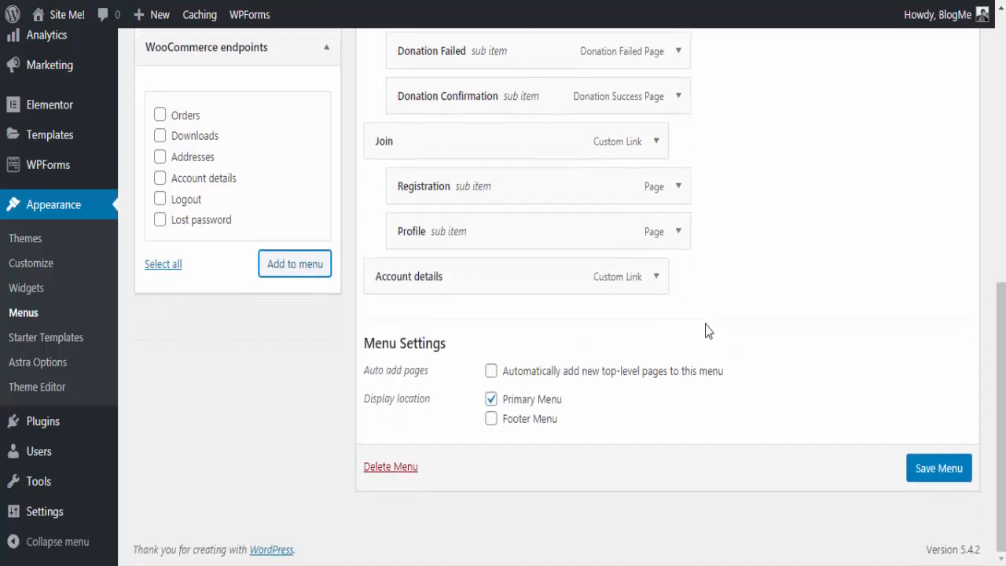
pyautogui.click(657, 277)
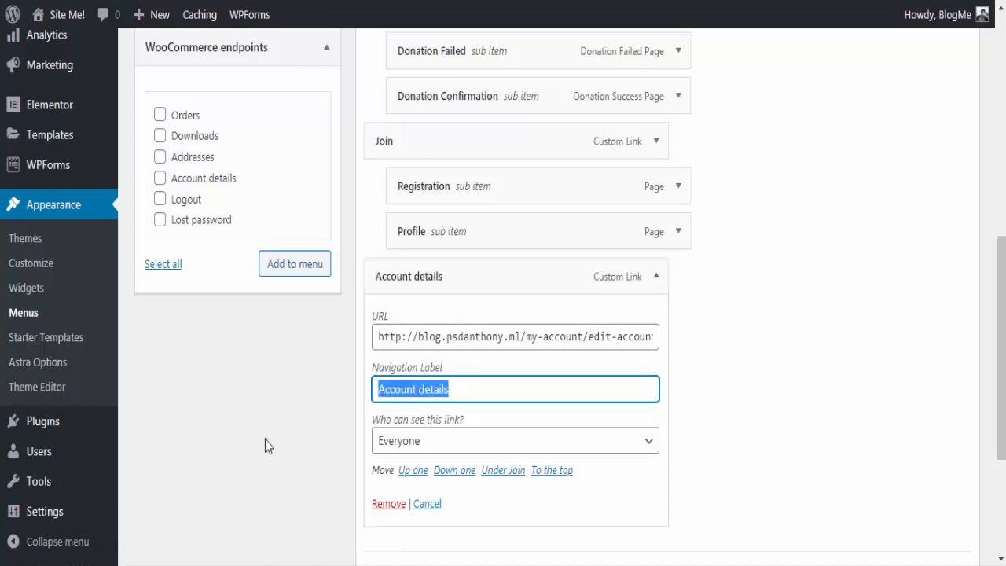
# Label the item Login, restrict it to Logged Out Users, and save the menu
pyautogui.write('Login')
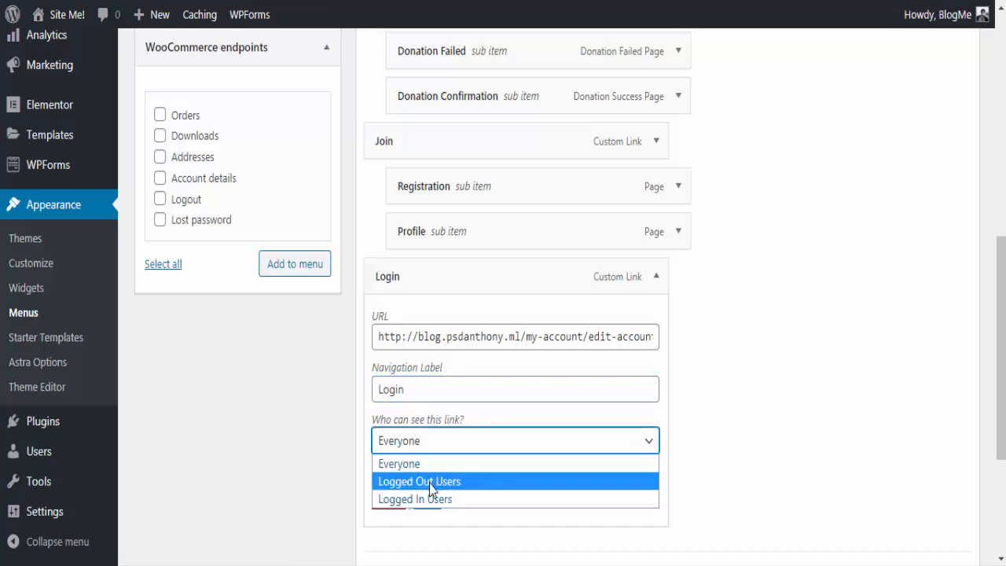
pyautogui.click(418, 481)
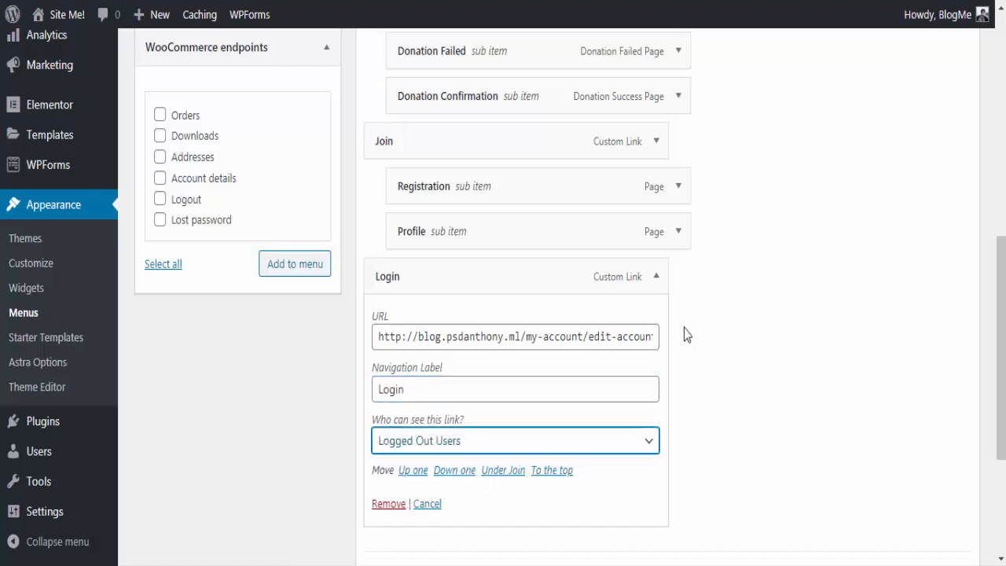
pyautogui.click(659, 277)
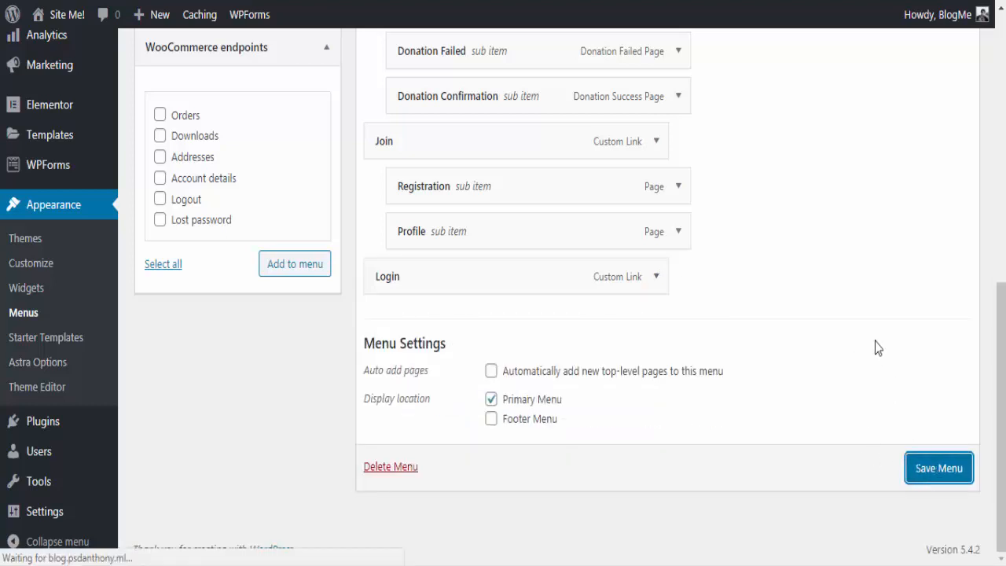
pyautogui.click(939, 469)
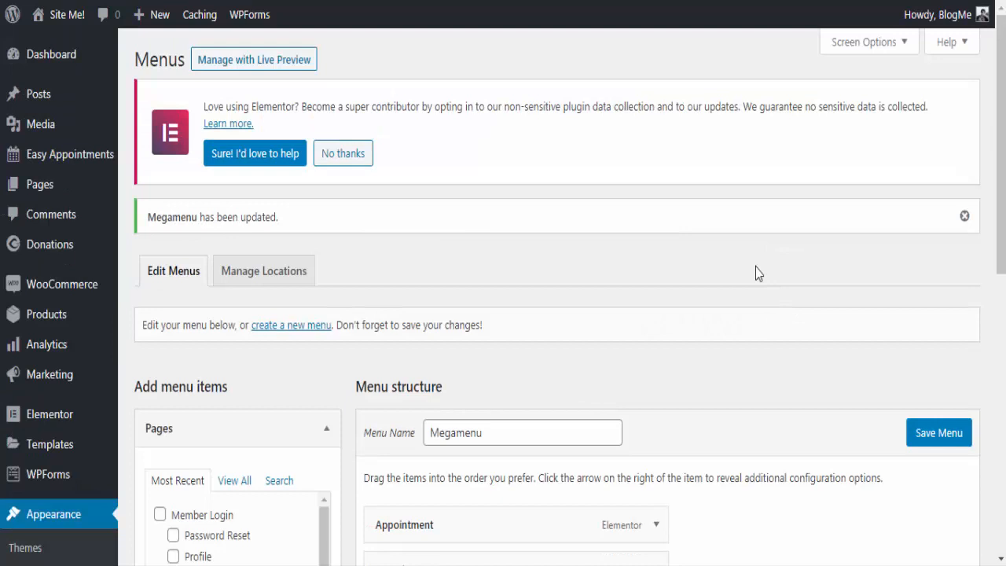
# Reload the live site and follow the new Login menu link to the account login page
pyautogui.rightClick(673, 236)
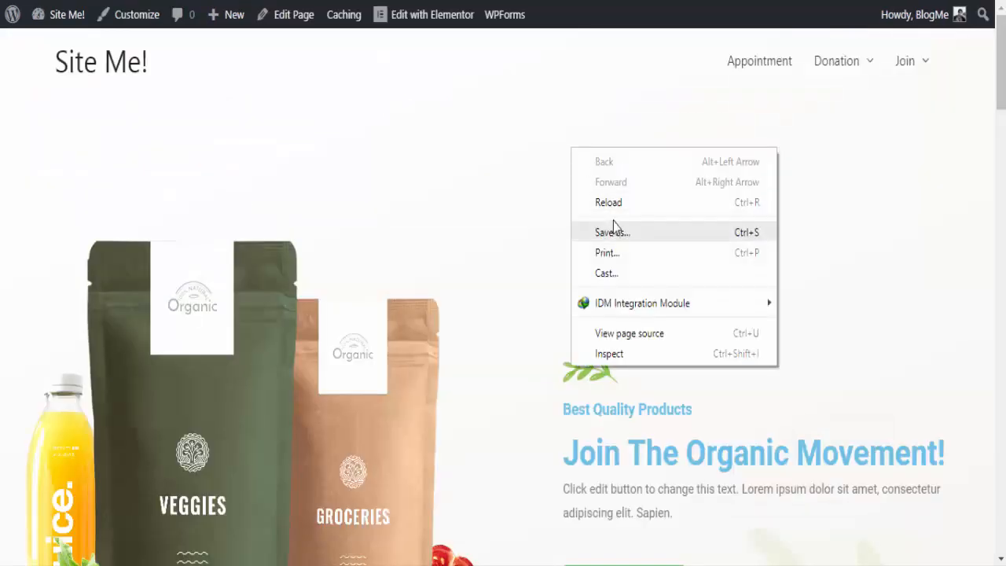
pyautogui.click(609, 201)
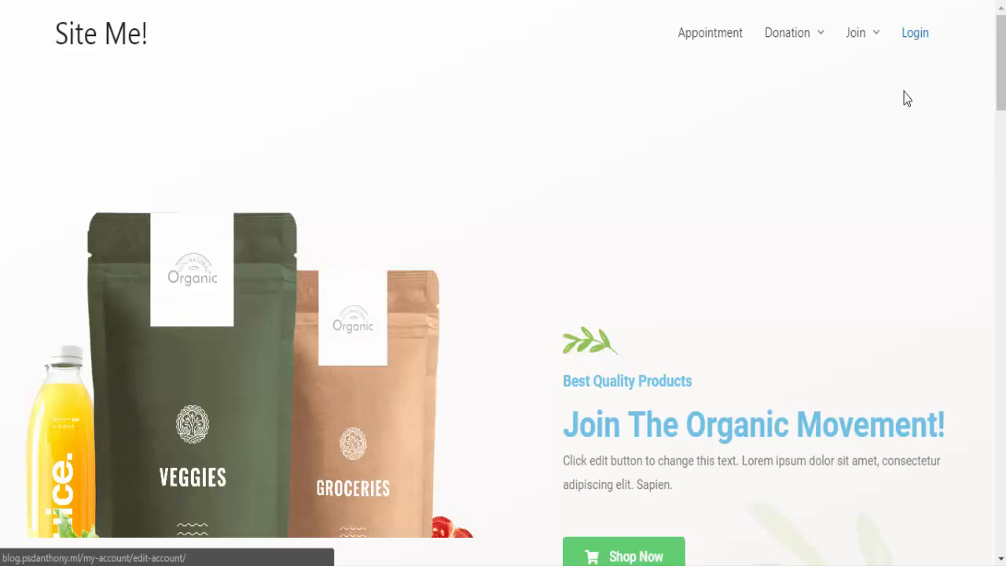
pyautogui.click(915, 32)
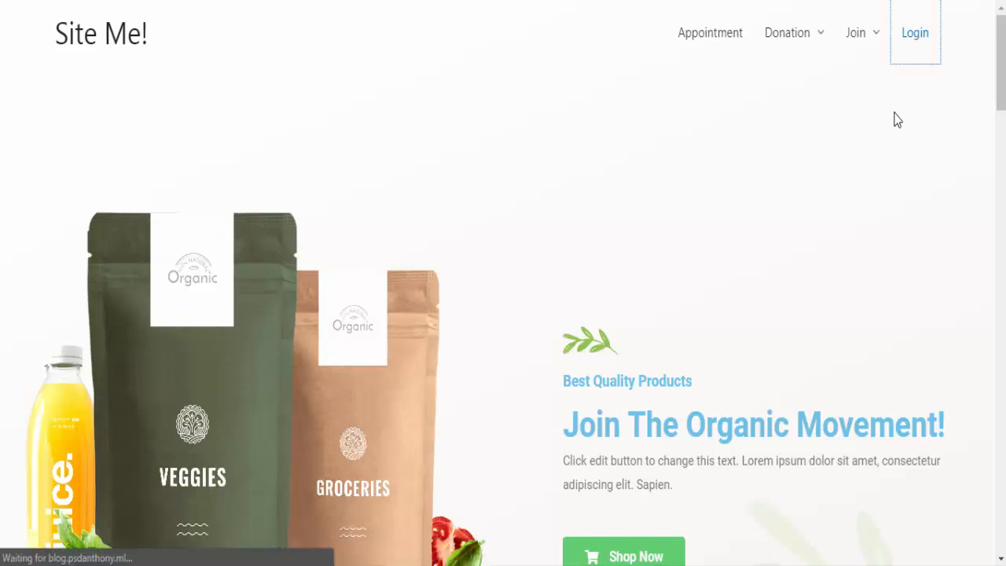
# Sign in with the saved account credentials from autofill
pyautogui.click(915, 31)
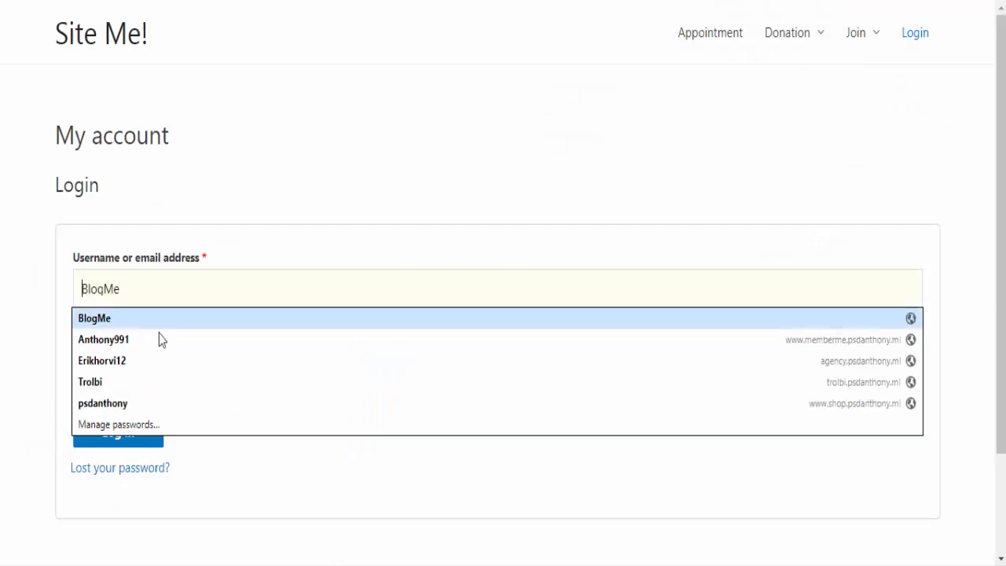
pyautogui.click(104, 340)
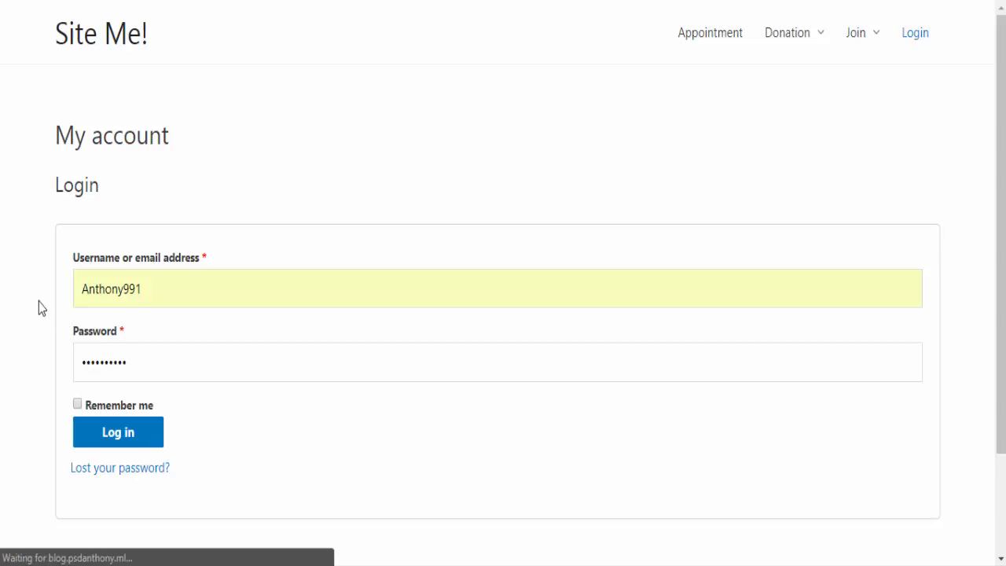
pyautogui.click(118, 431)
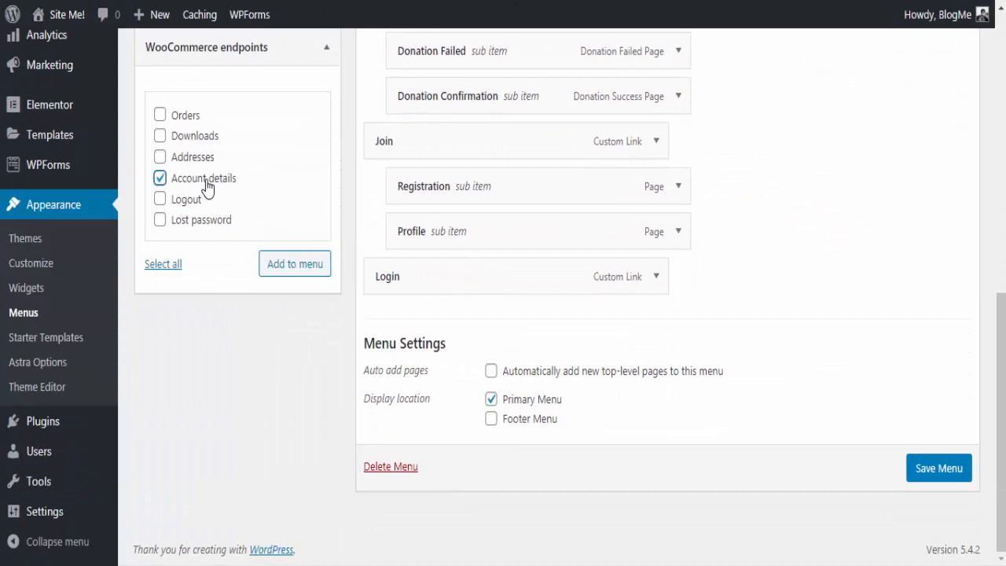
# Add a second Account details item visible only to Logged In Users
pyautogui.click(296, 264)
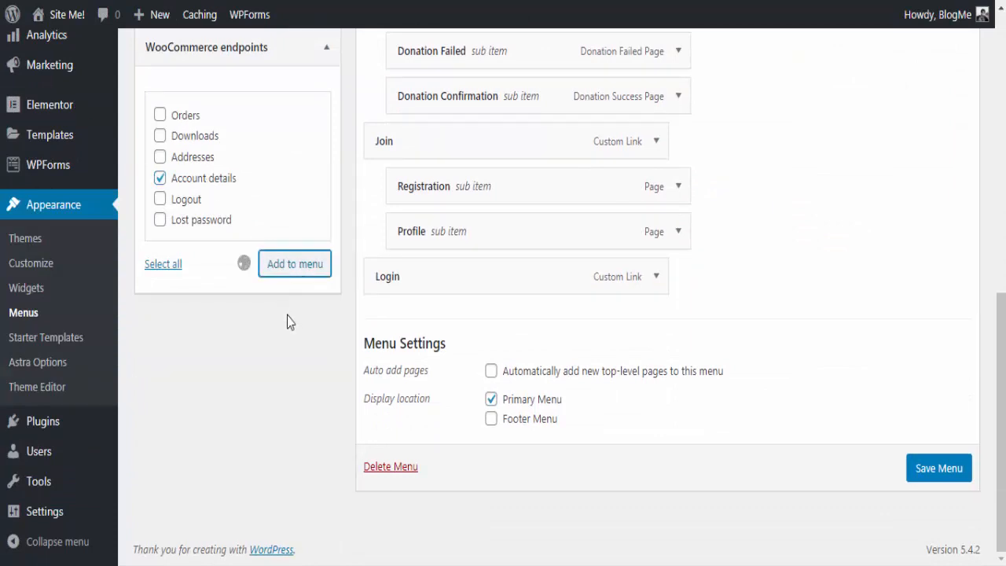
pyautogui.click(295, 264)
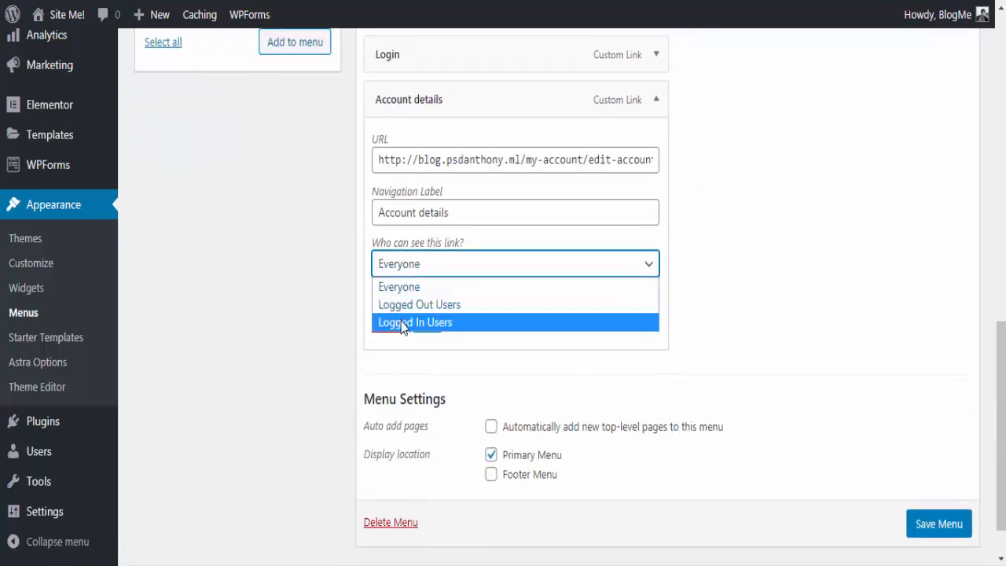
pyautogui.click(415, 323)
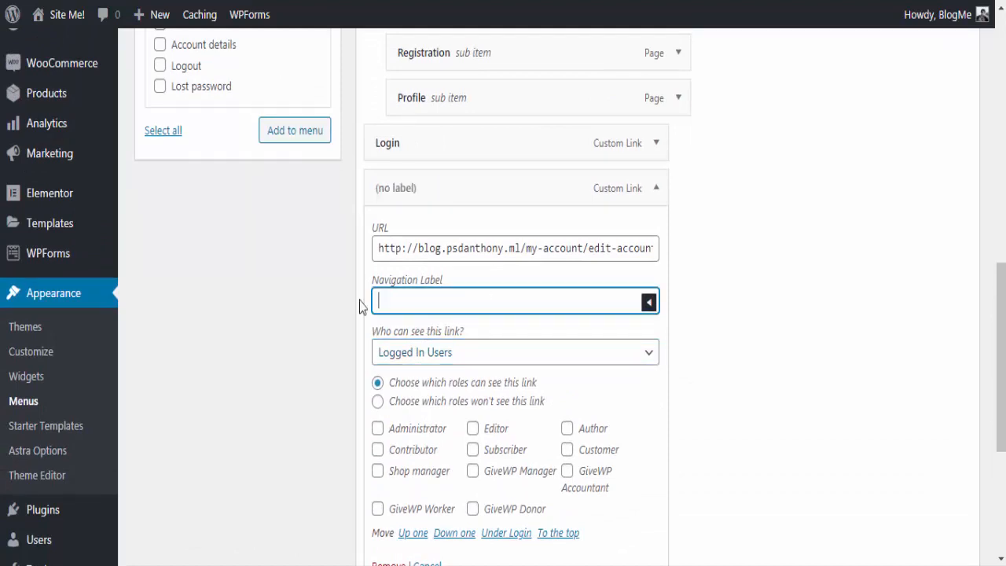
# Build the label 'Hello, {username} {avatar}' from the user info codes
pyautogui.click(648, 302)
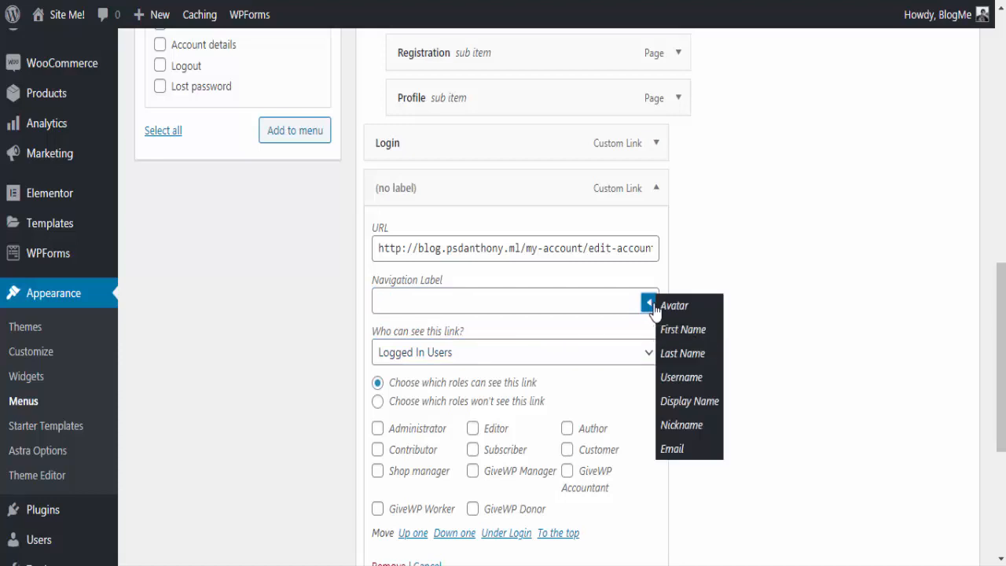
pyautogui.moveTo(682, 378)
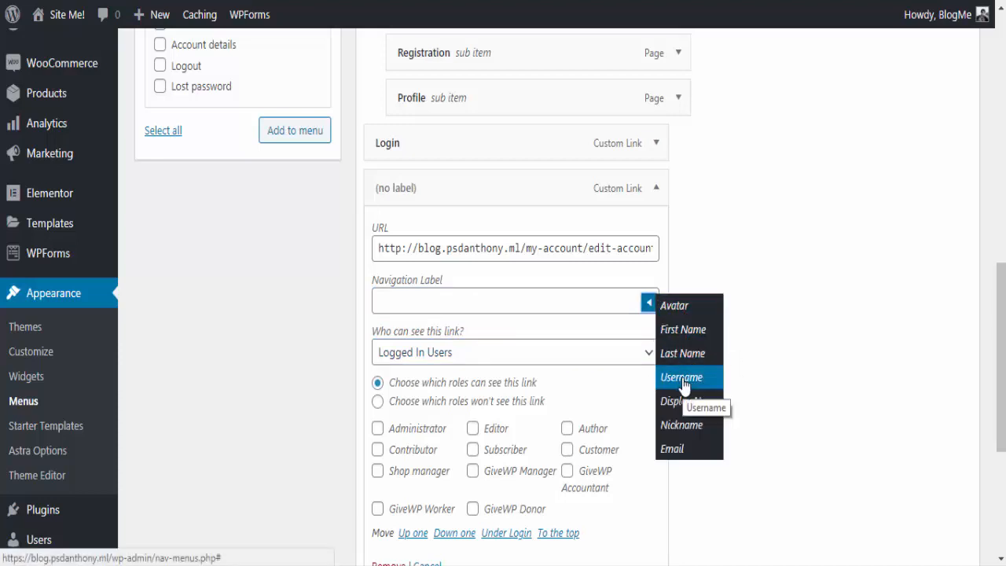
pyautogui.click(683, 377)
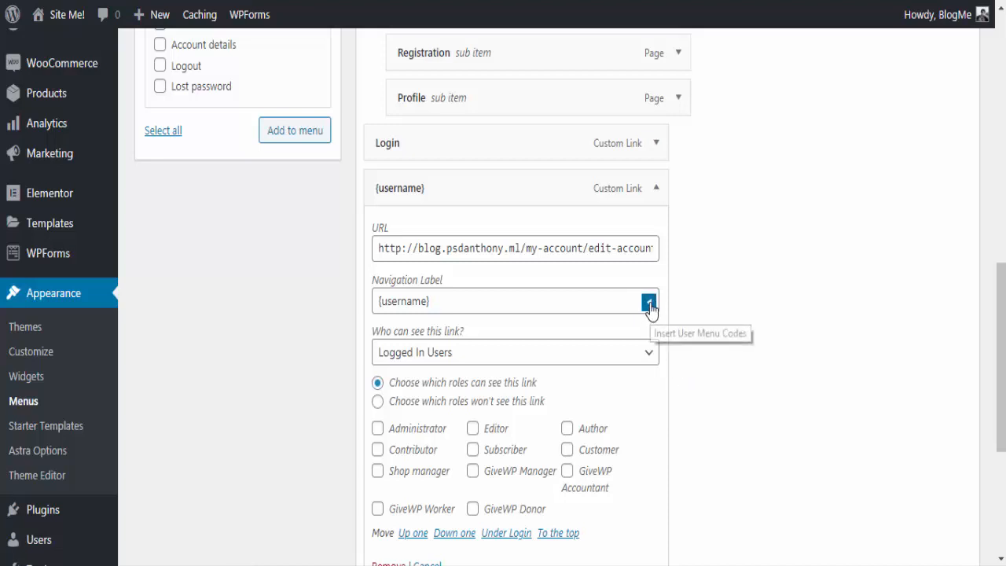
pyautogui.click(649, 302)
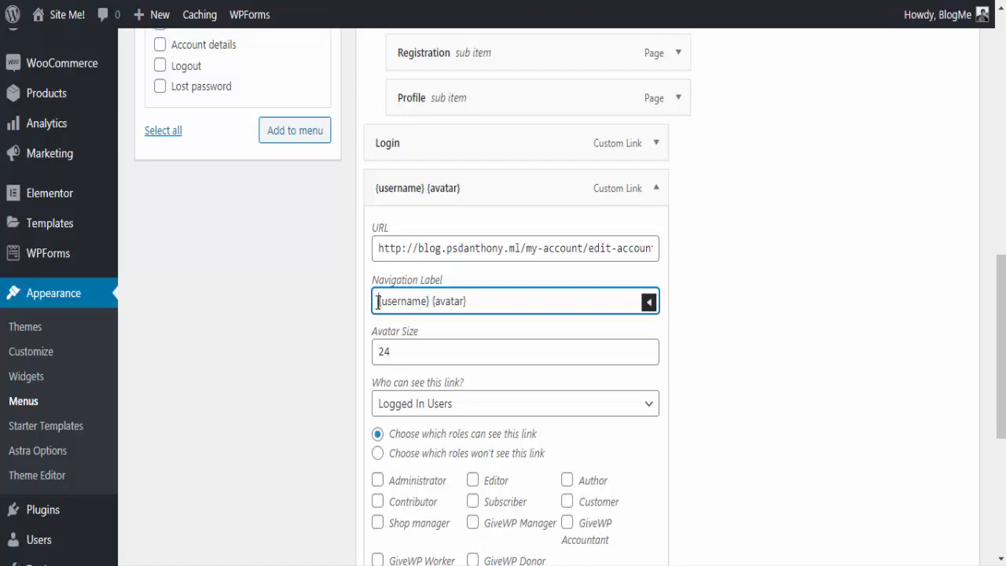
pyautogui.write('Hello,')
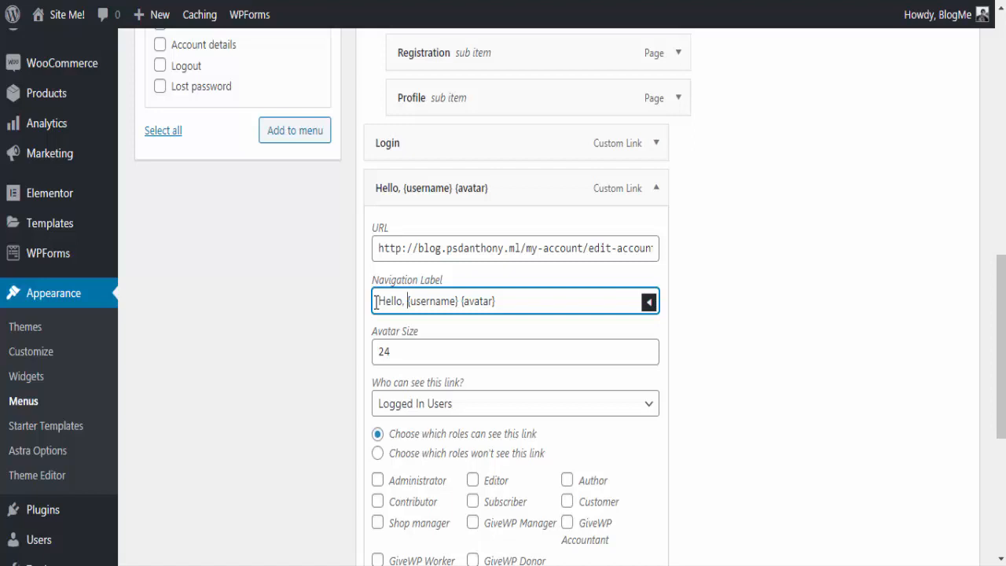
pyautogui.scroll(-3)
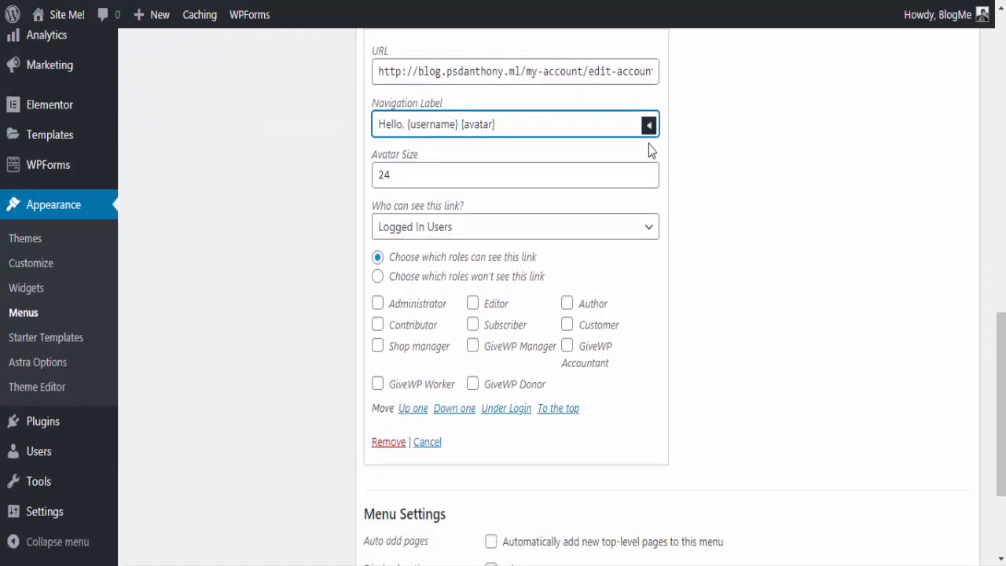
# Allow only Administrator, Subscriber and Customer roles to see the Hello link
pyautogui.click(377, 303)
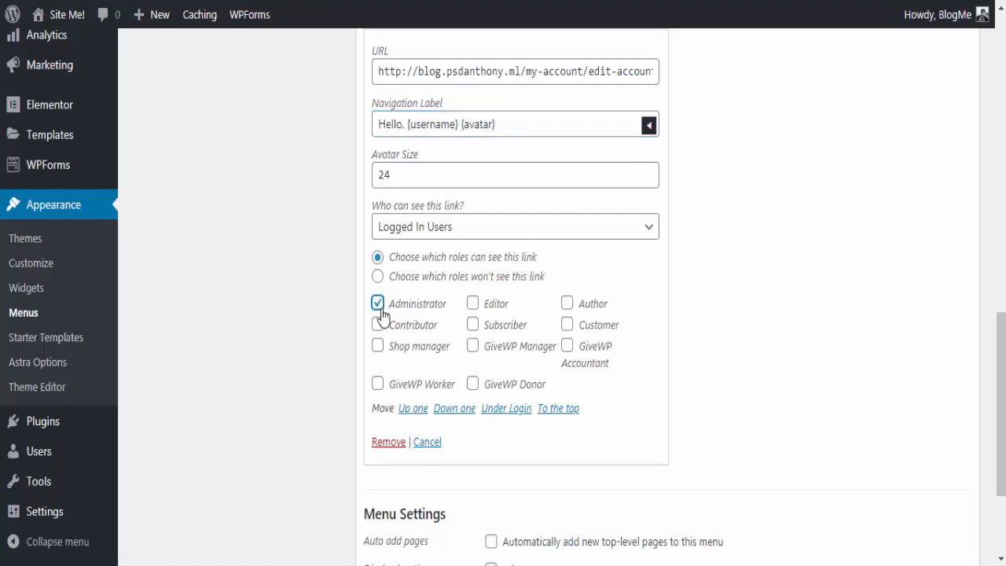
pyautogui.click(472, 324)
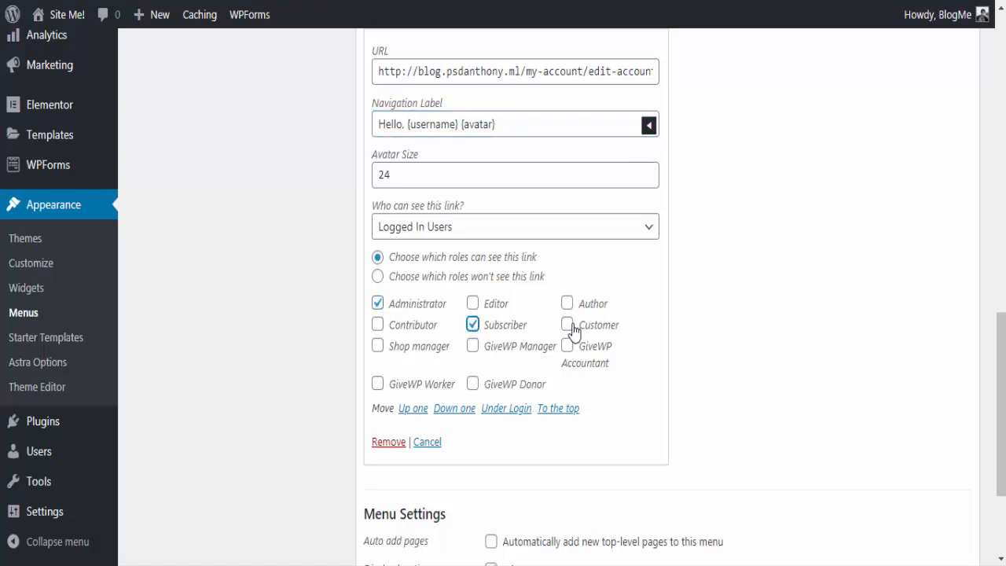
pyautogui.click(566, 324)
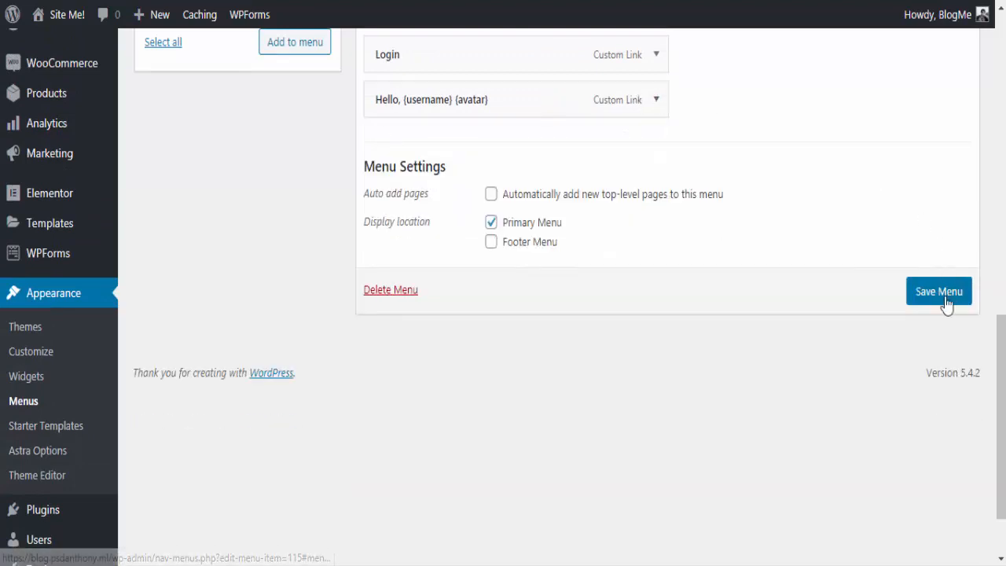
# Save the menu so the site's My account page shows the Hello, Anthony991 greeting with avatar
pyautogui.click(939, 291)
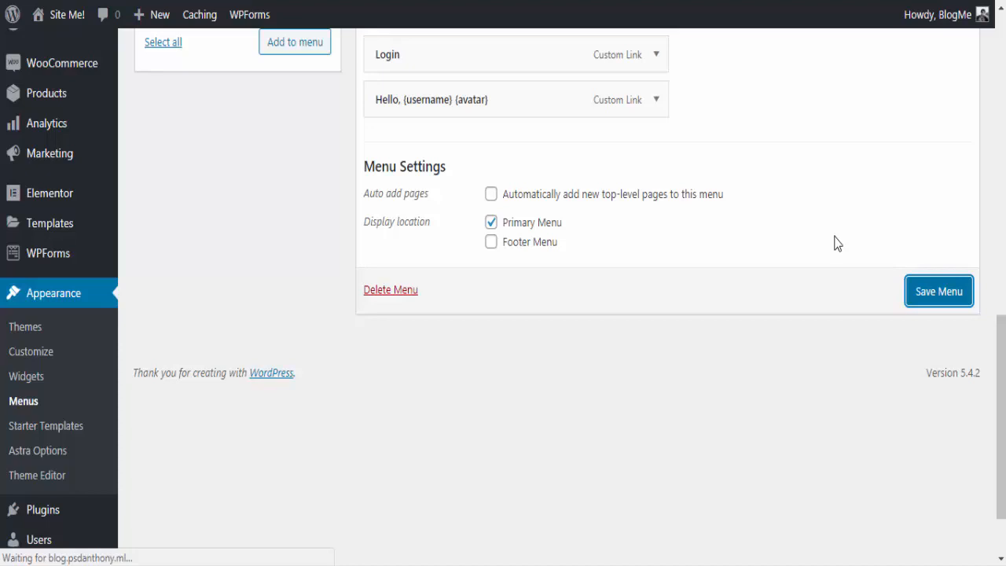
pyautogui.click(939, 291)
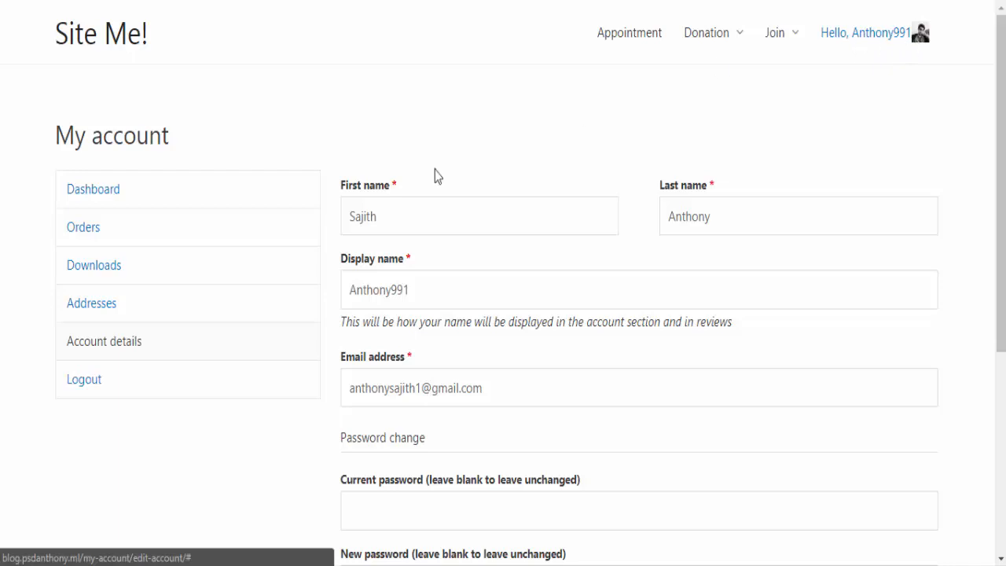
pyautogui.click(84, 379)
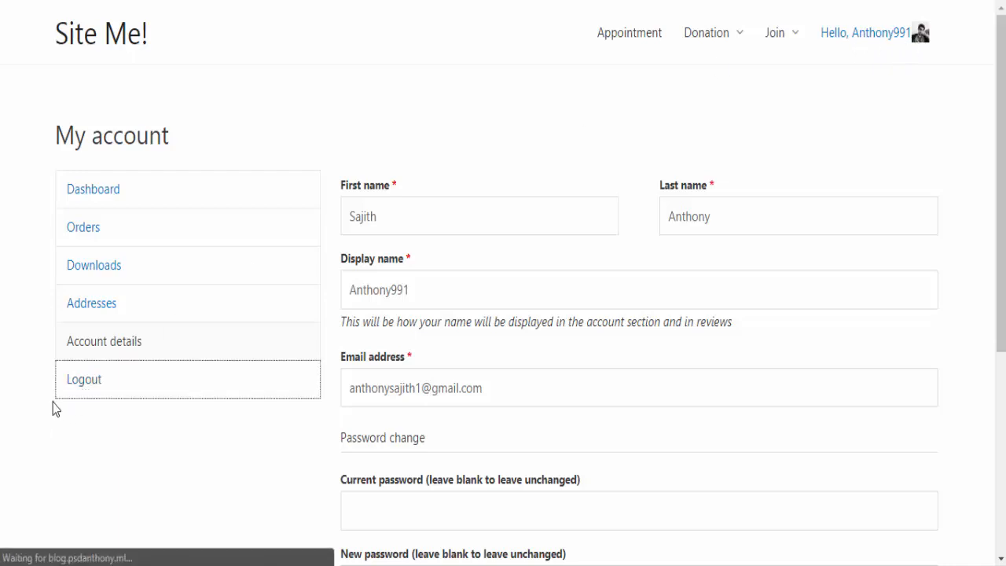
pyautogui.click(83, 379)
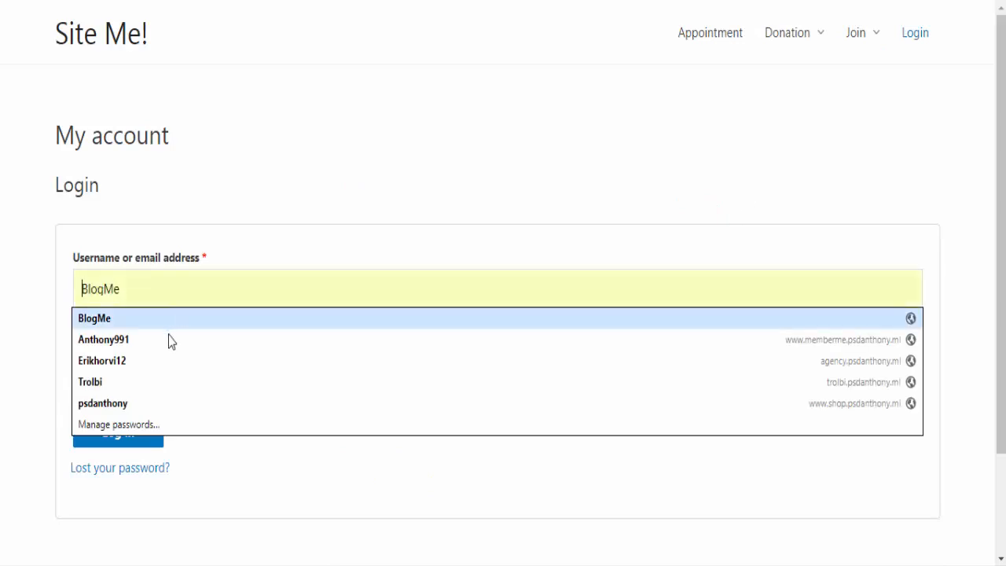
pyautogui.click(104, 339)
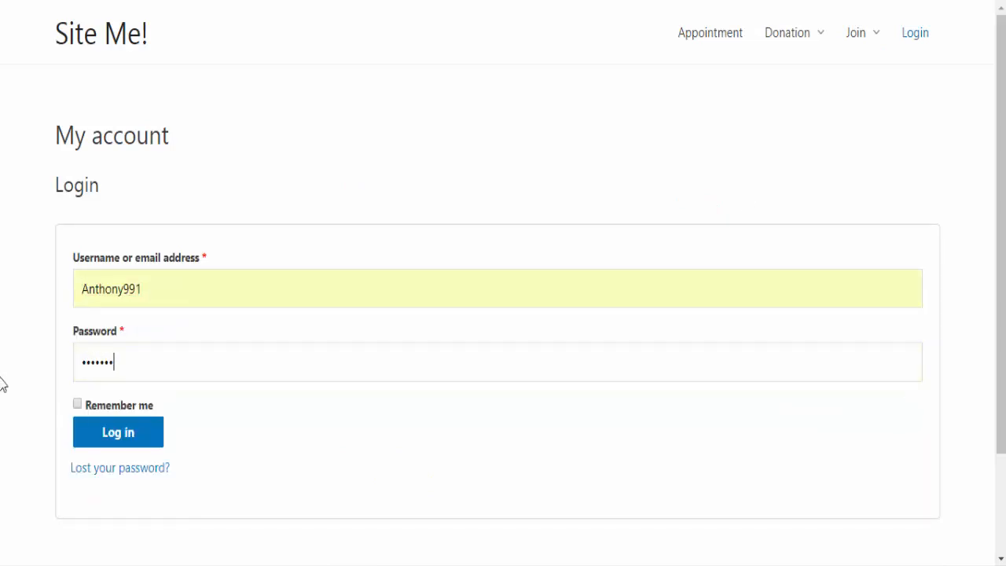
pyautogui.click(116, 431)
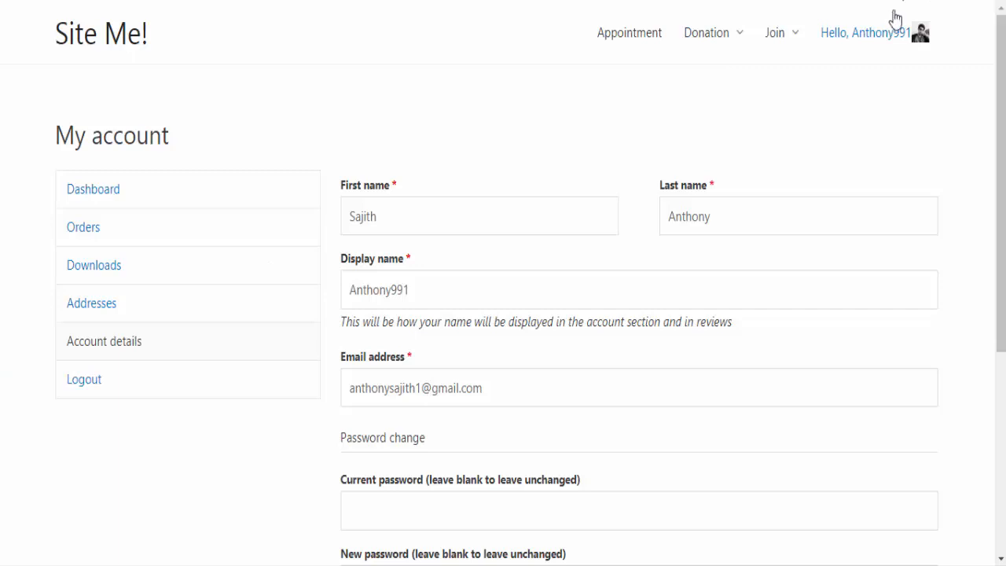
# Visit the account page and the Appointment page, picking a service in the booking form
pyautogui.click(865, 33)
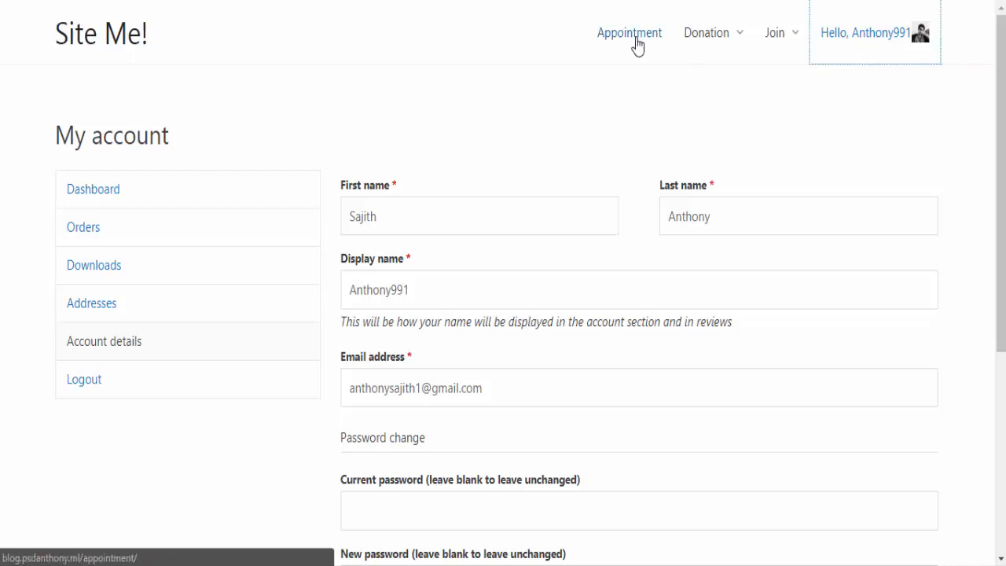
pyautogui.click(629, 32)
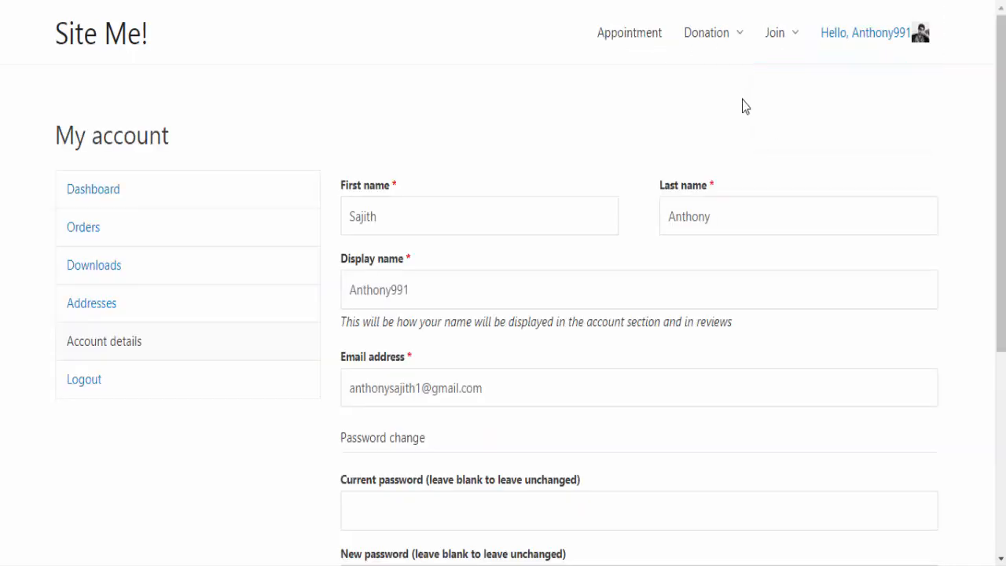
pyautogui.moveTo(629, 32)
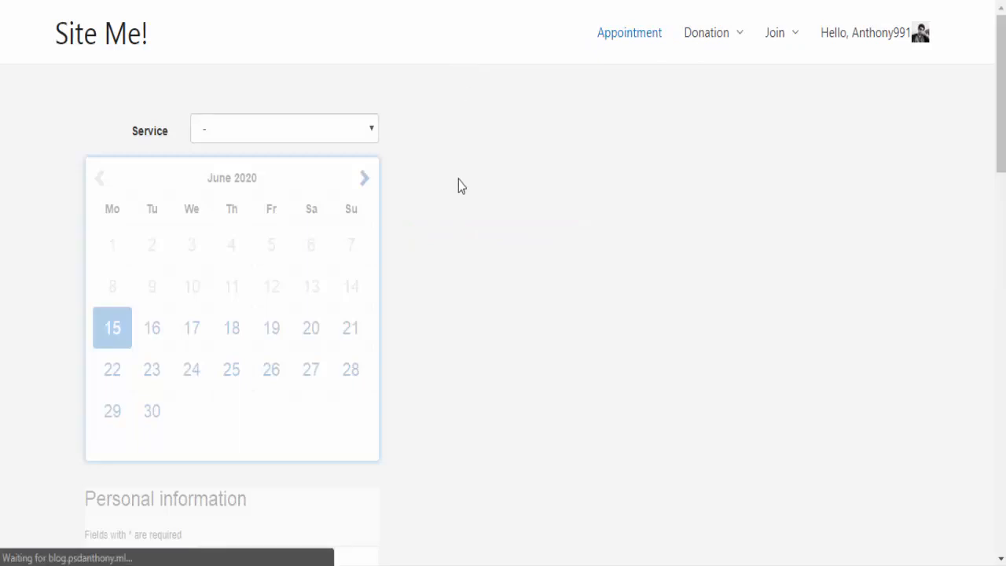
pyautogui.click(283, 129)
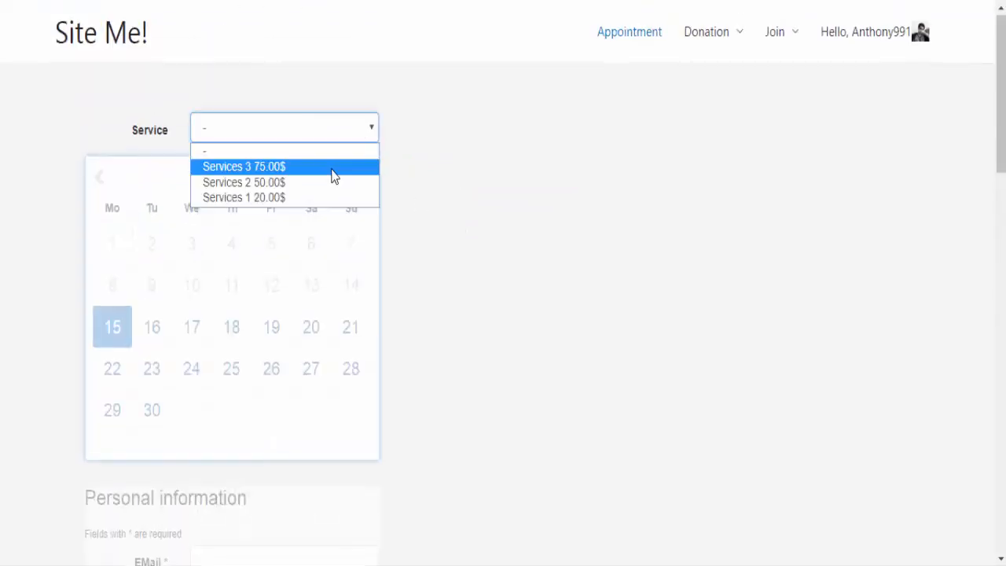
pyautogui.click(243, 167)
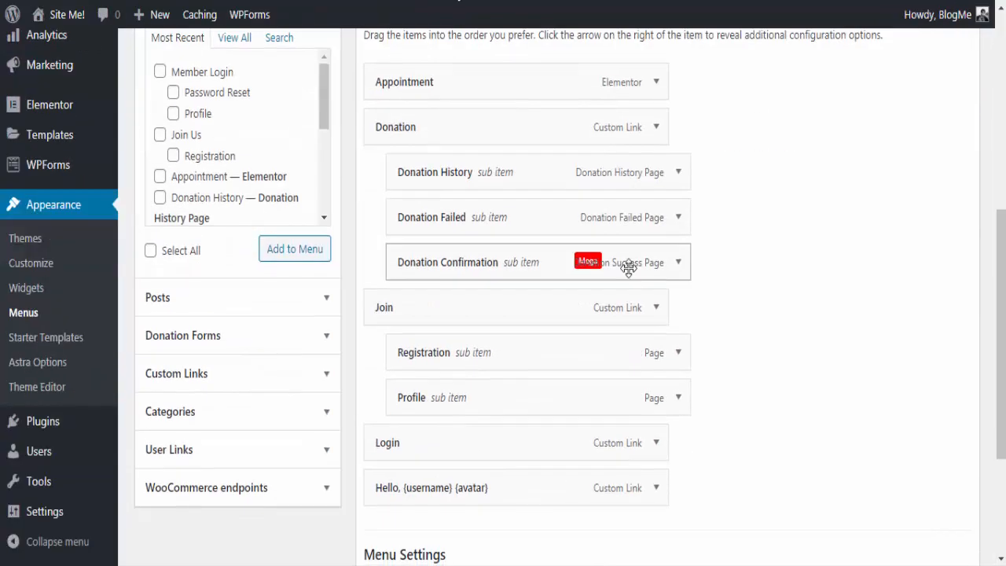
# Add the {email} tag to the Hello item's label and select {nickname} for removal
pyautogui.scroll(-3)
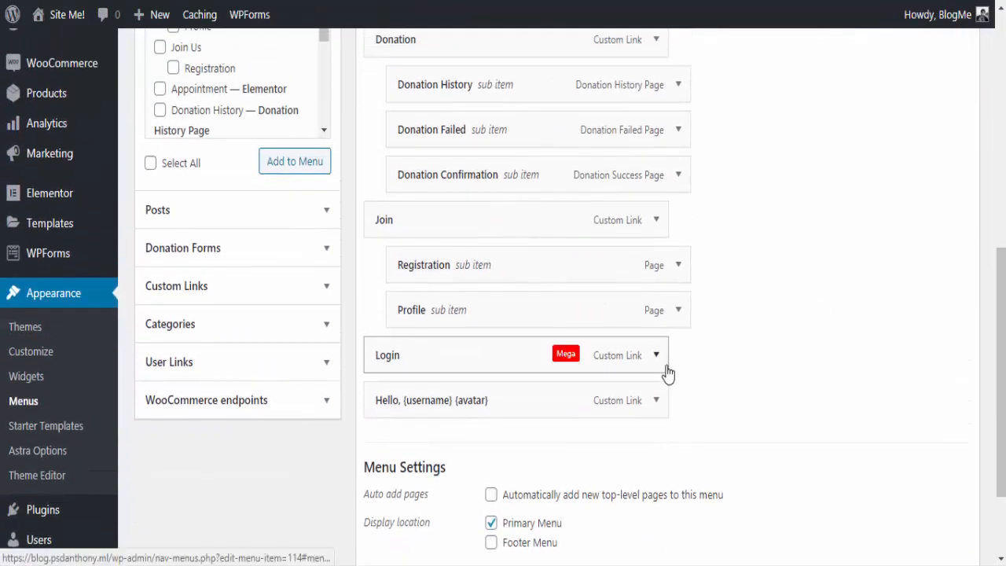
pyautogui.click(657, 401)
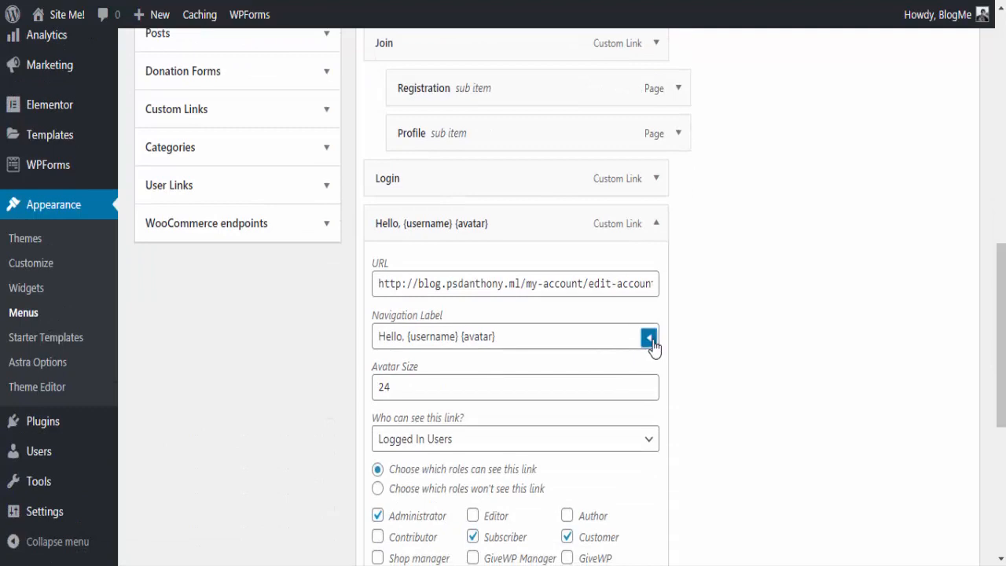
pyautogui.click(648, 337)
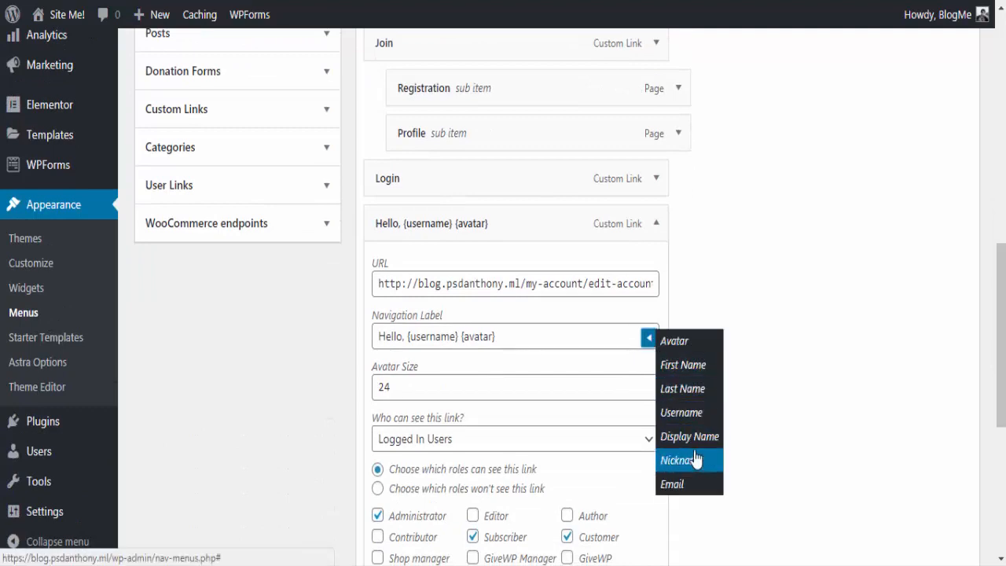
pyautogui.click(680, 460)
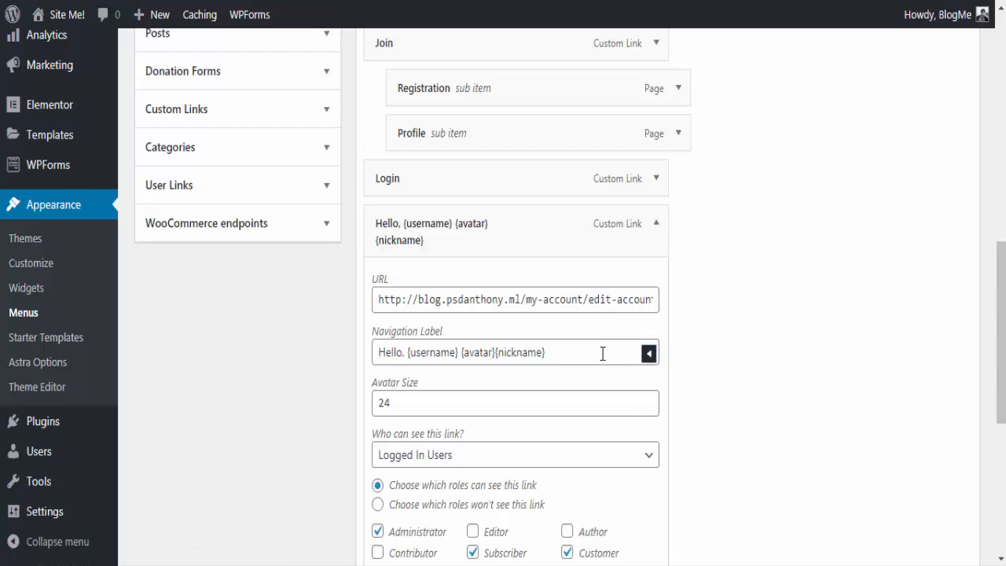
pyautogui.write('{email}')
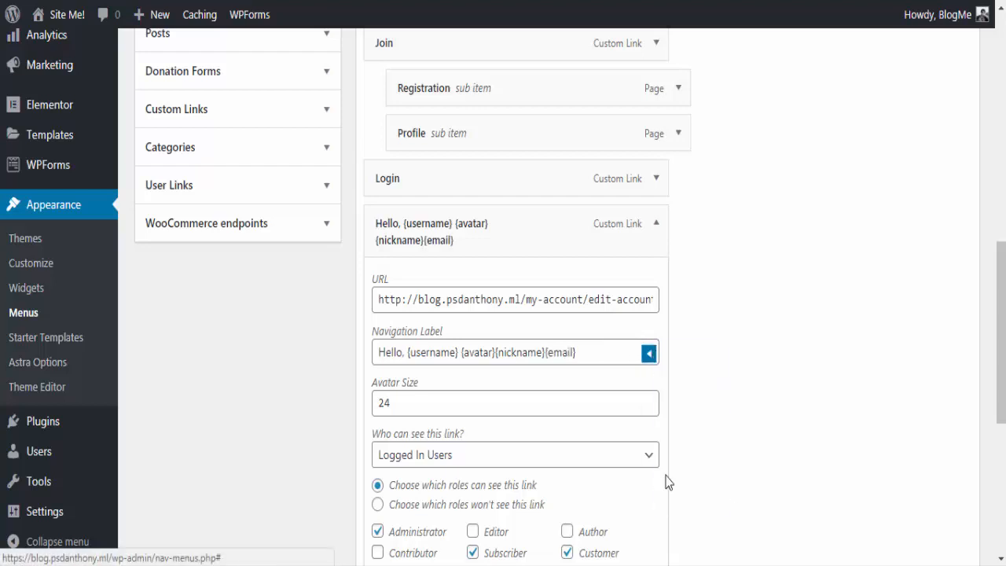
pyautogui.doubleClick(519, 352)
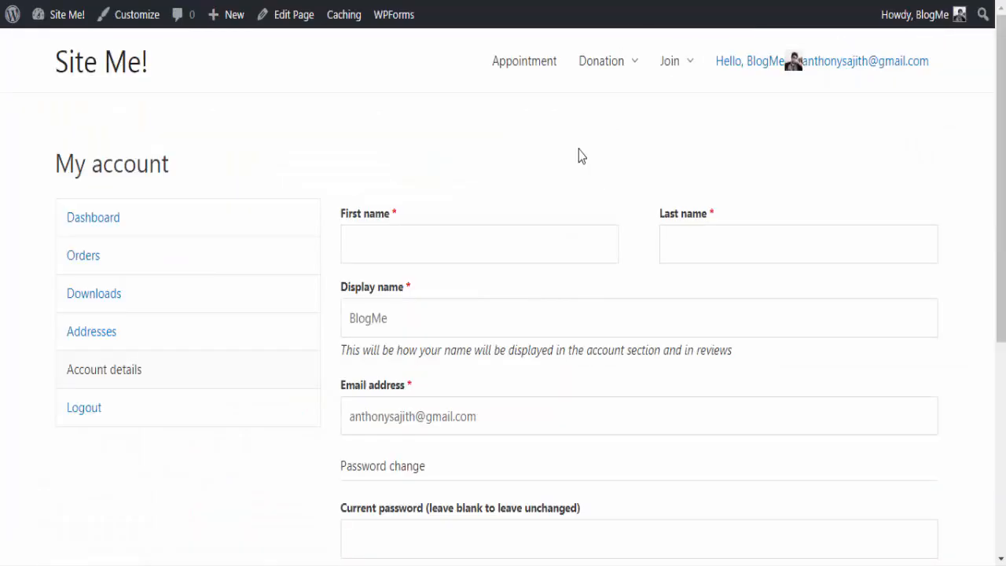
pyautogui.moveTo(855, 69)
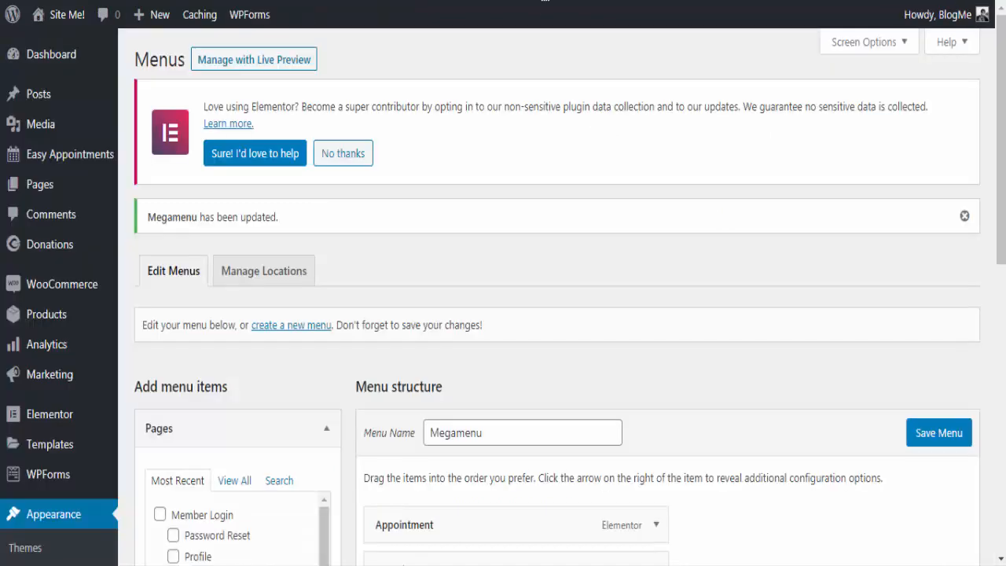
# Change the Hello label to 'Hello, {username} {email} {avatar}' and save the Megamenu menu
pyautogui.scroll(-3)
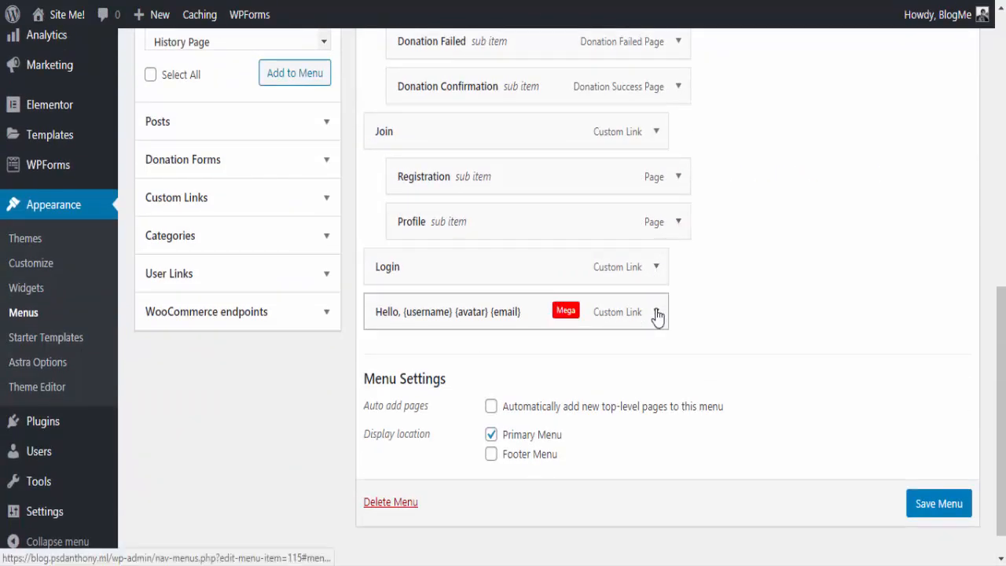
pyautogui.click(657, 311)
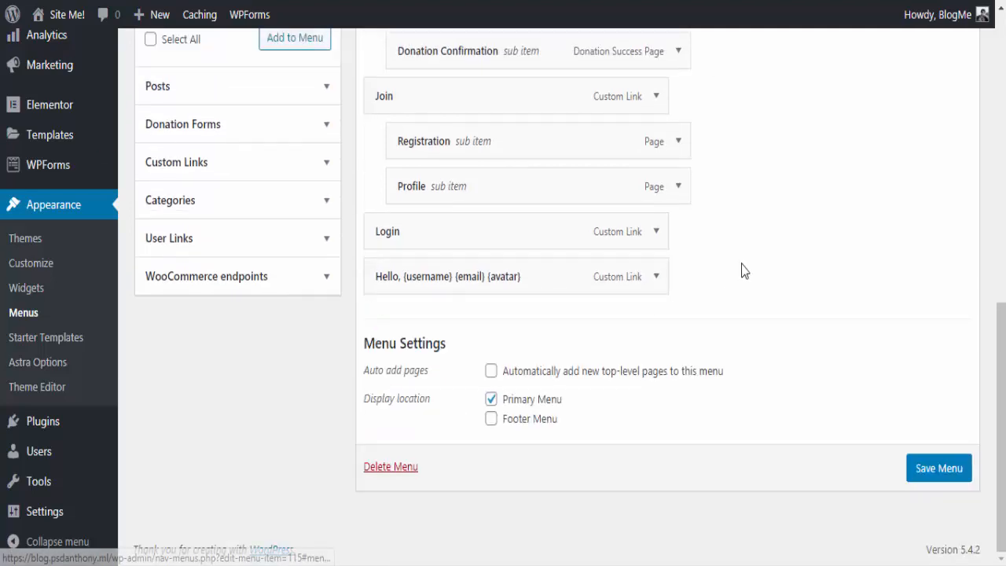
pyautogui.click(939, 468)
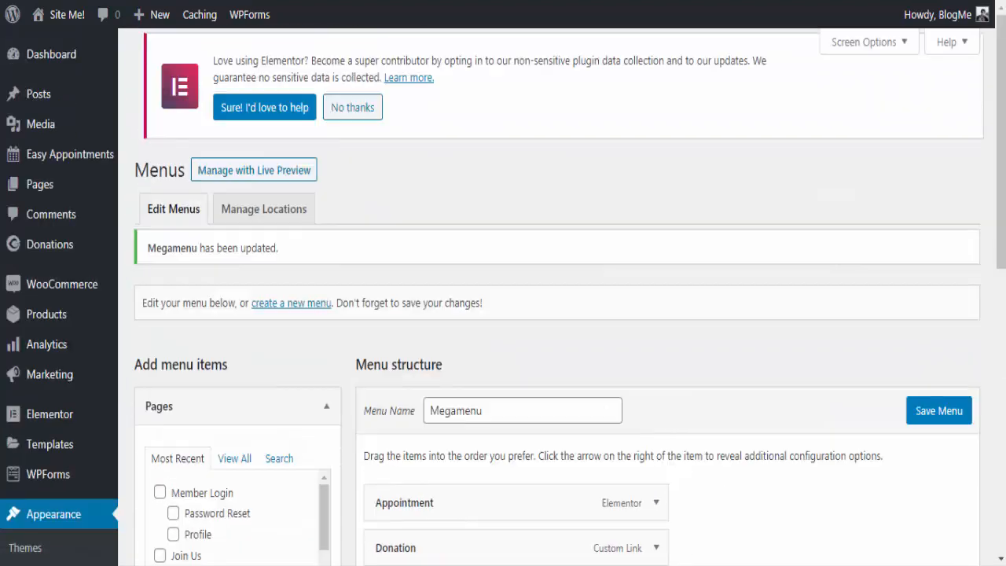